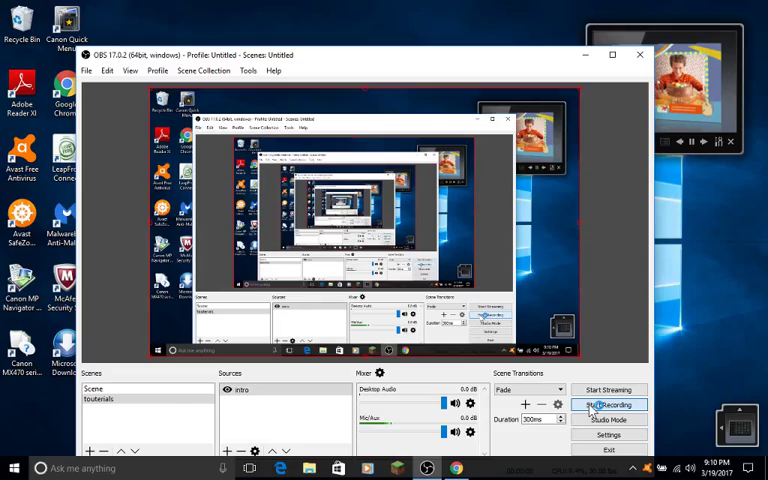
- Start the OBS Studio screen recording and minimize OBS to the desktop
left_click(609, 404)
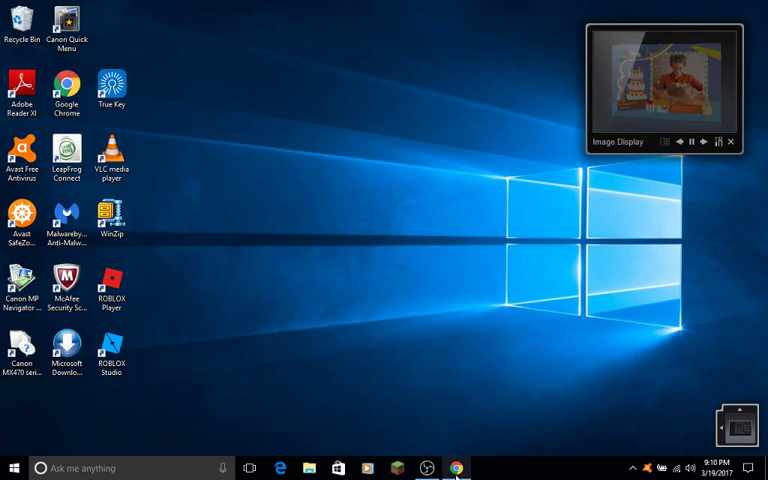
- Bring Chrome with Clipmaker forward and scroll through the outro template thumbnails
left_click(457, 467)
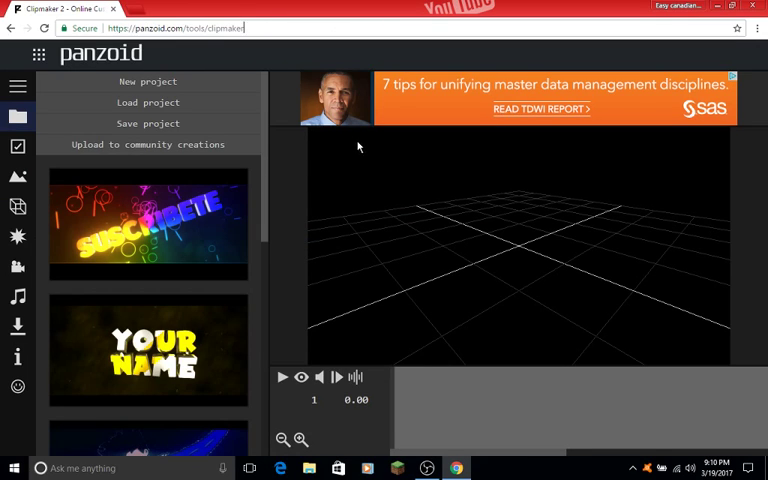
mouse_move(325, 298)
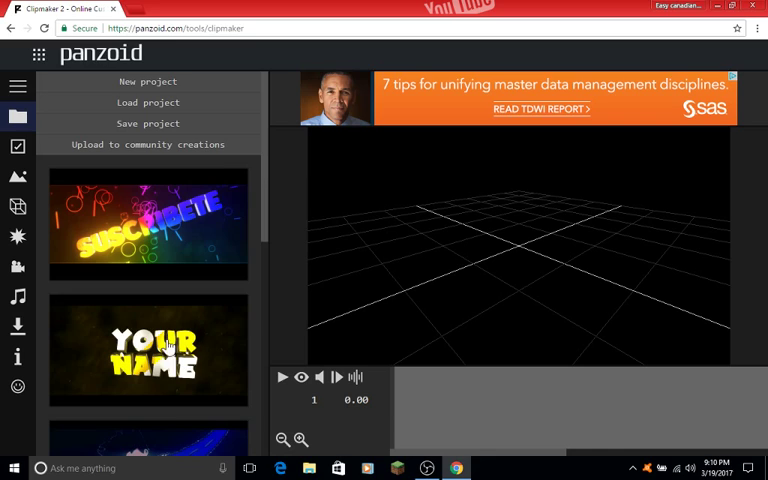
mouse_move(168, 238)
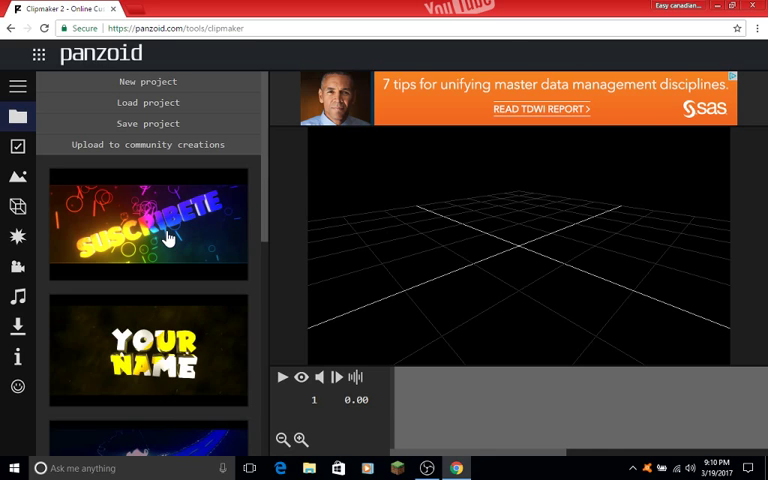
mouse_move(156, 248)
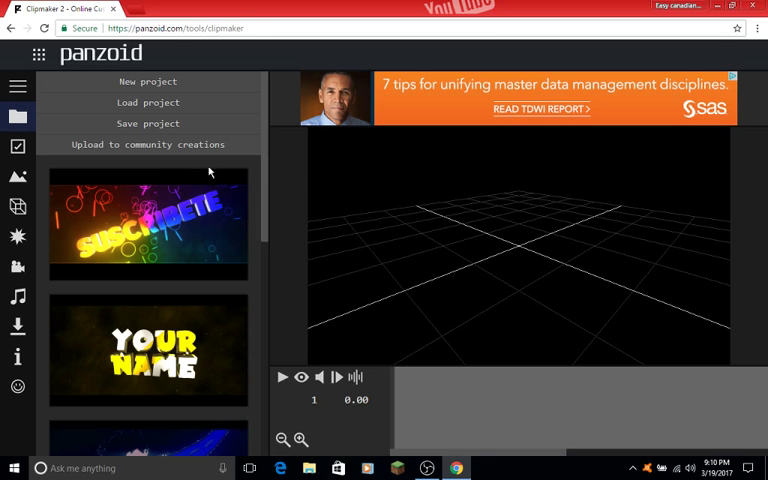
scroll("down", 3)
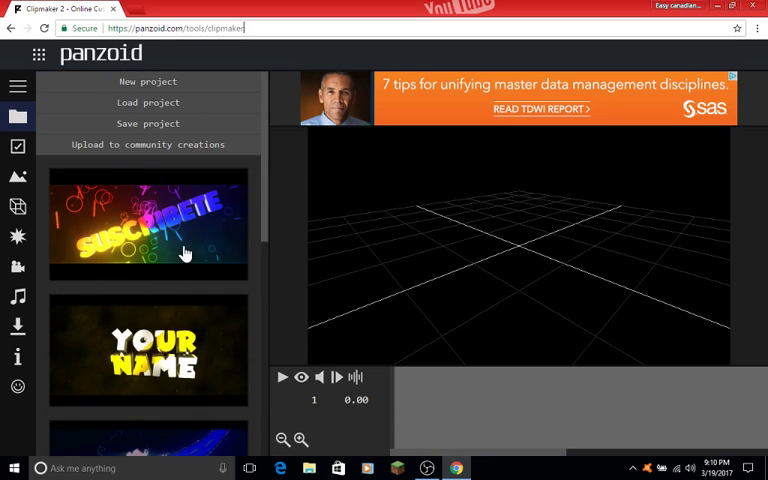
scroll("down", 3)
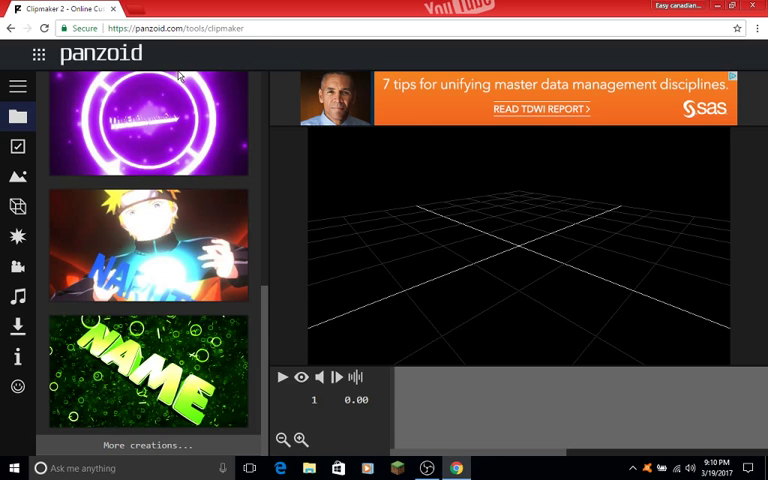
mouse_move(93, 108)
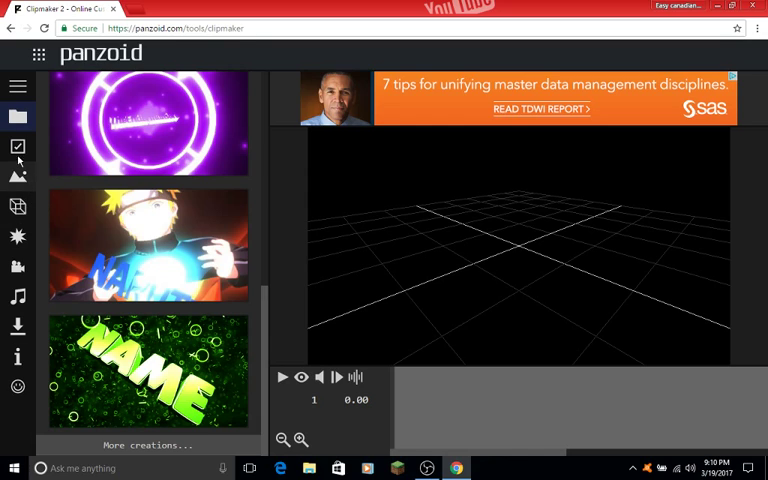
- Expand the Clipmaker section menu and refresh, triggering the leave-site warning
left_click(17, 87)
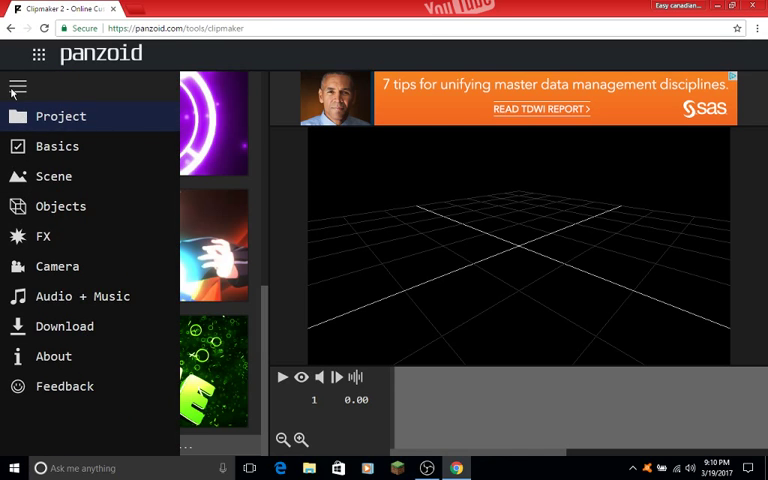
mouse_move(17, 86)
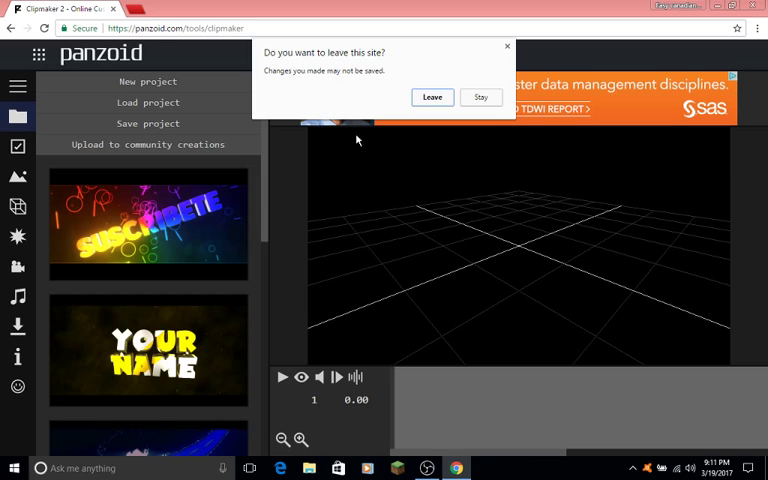
- Leave the page, load the SUSCRIBETE outro template and play its preview
left_click(480, 97)
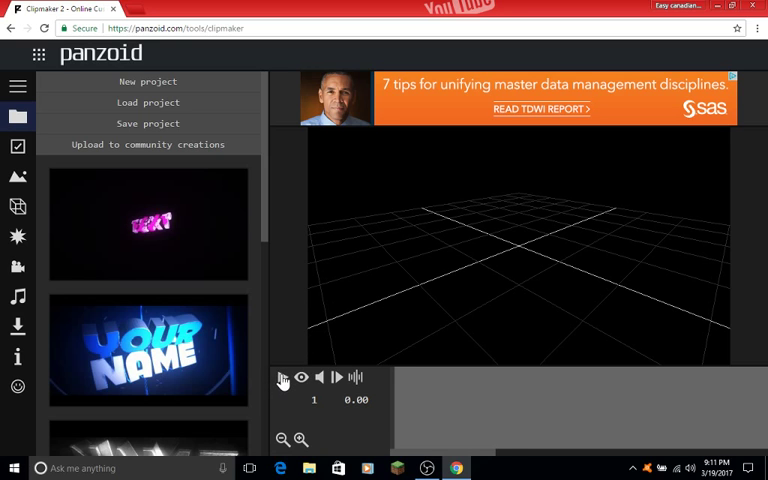
left_click(282, 377)
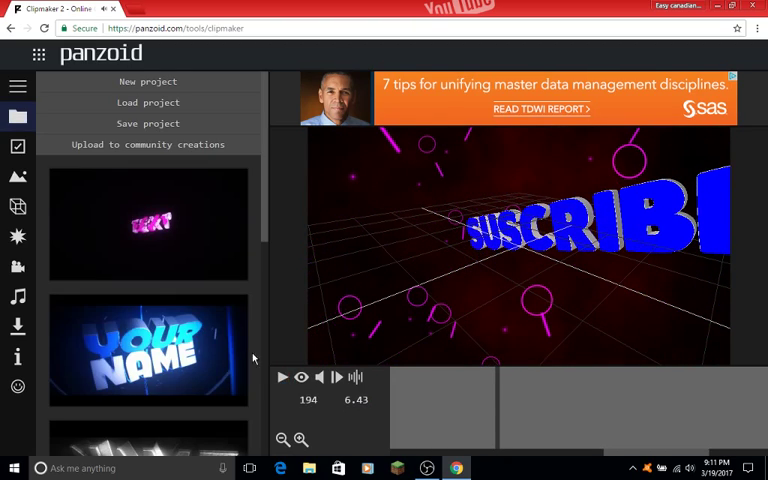
scroll("down", 3)
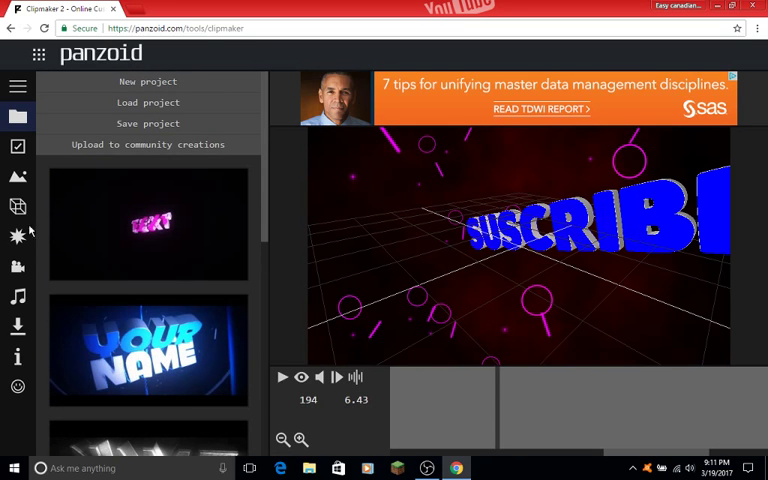
left_click(18, 86)
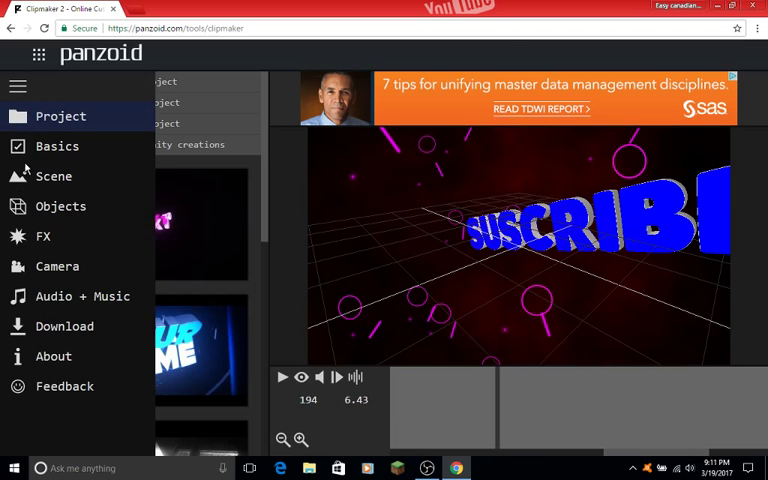
- Rename the SUSCRIBETE group in Objects to SUSCRIBE
left_click(60, 206)
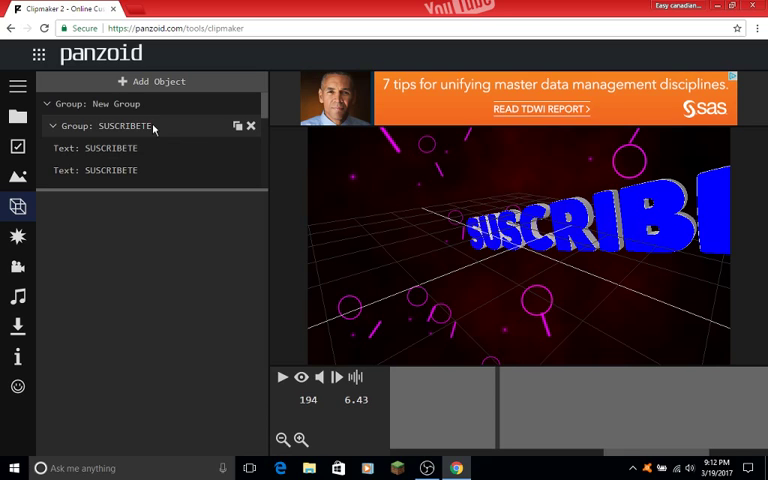
left_click(124, 125)
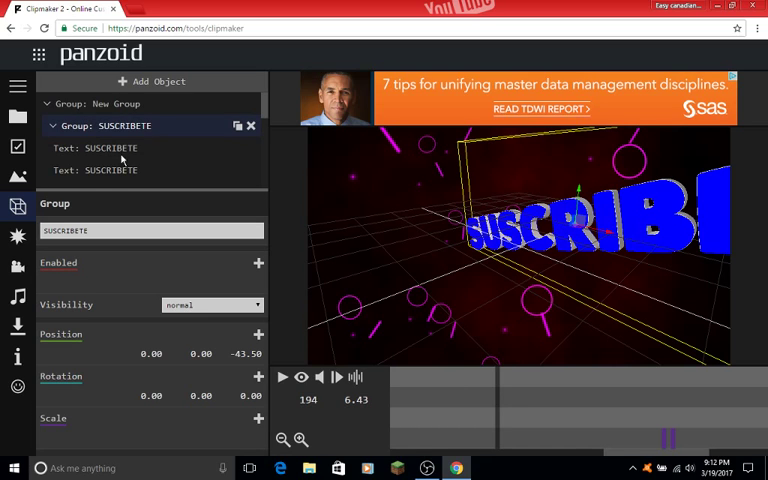
left_click(150, 230)
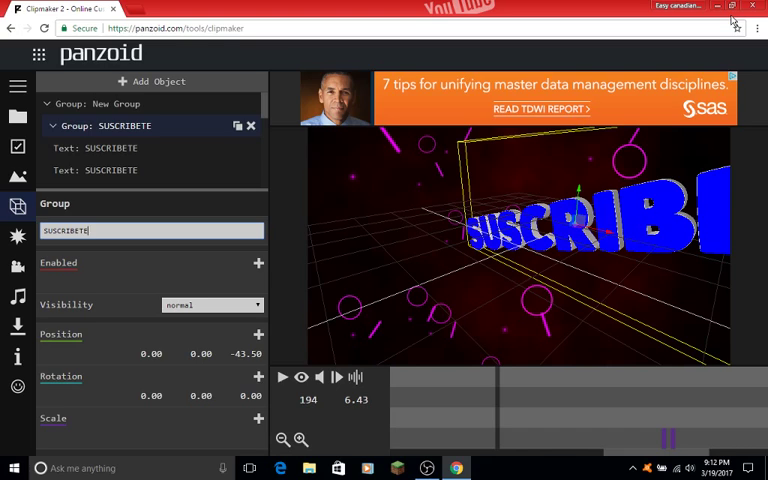
key("BackSpace")
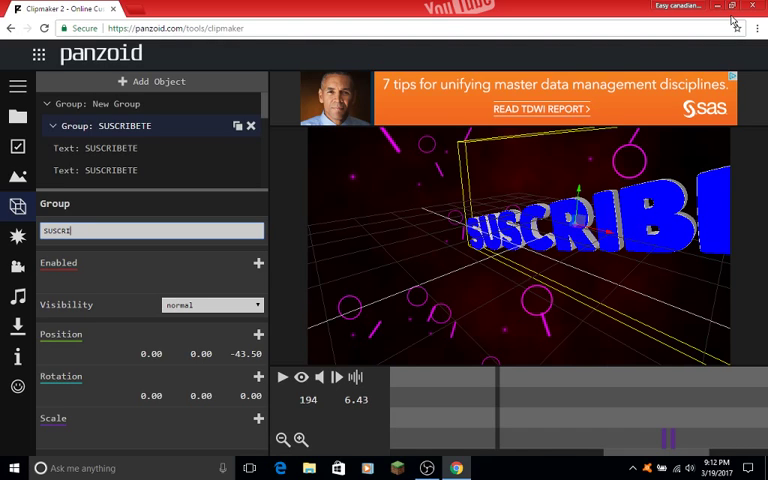
type("b")
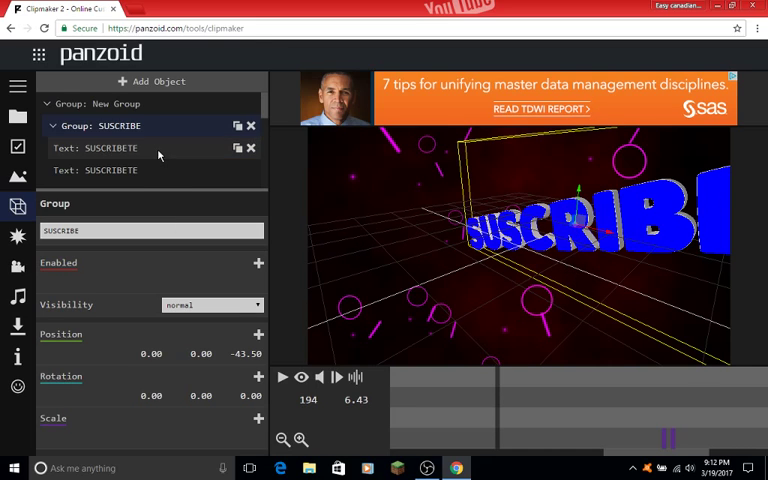
- Change both 3D text layers from SUSCRIBETE to SUSCRIBE
left_click(111, 147)
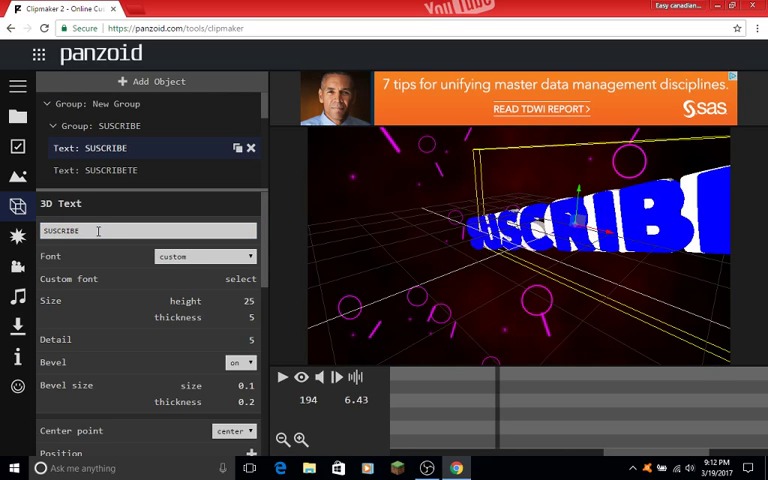
left_click(110, 170)
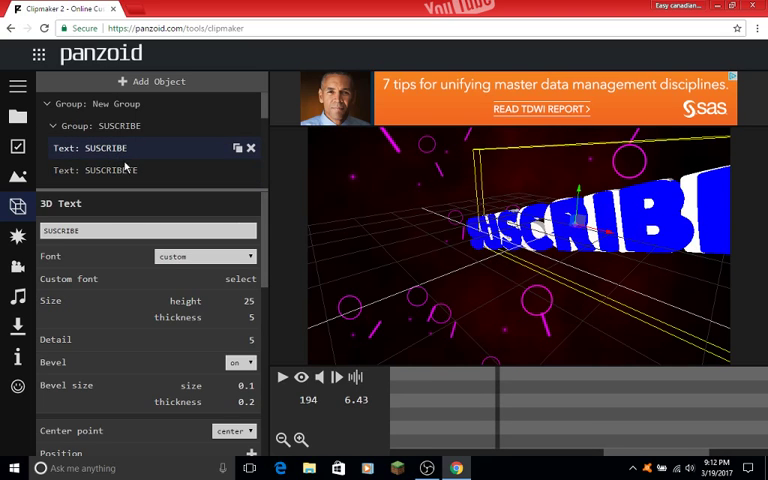
left_click(105, 170)
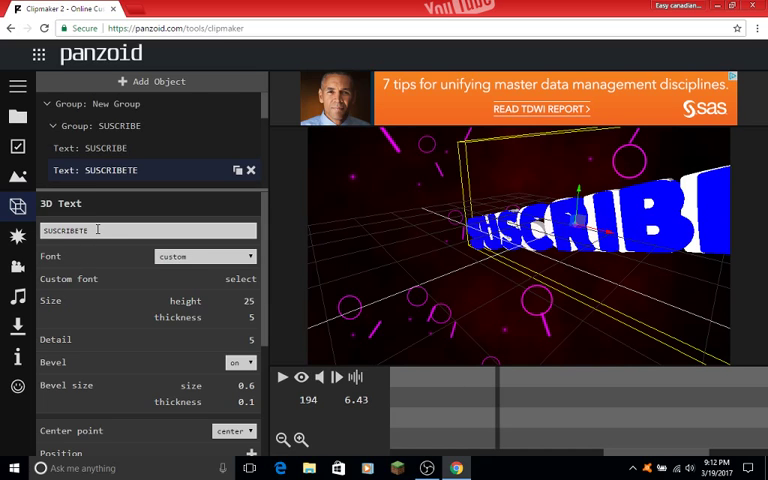
key("BackSpace")
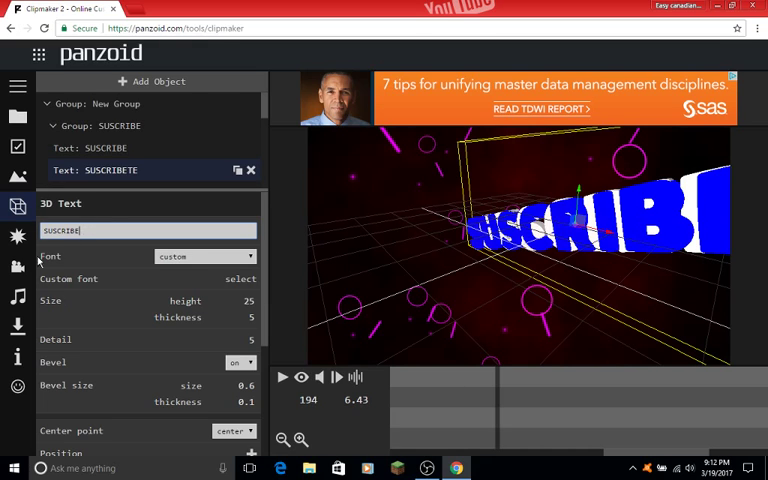
left_click(104, 147)
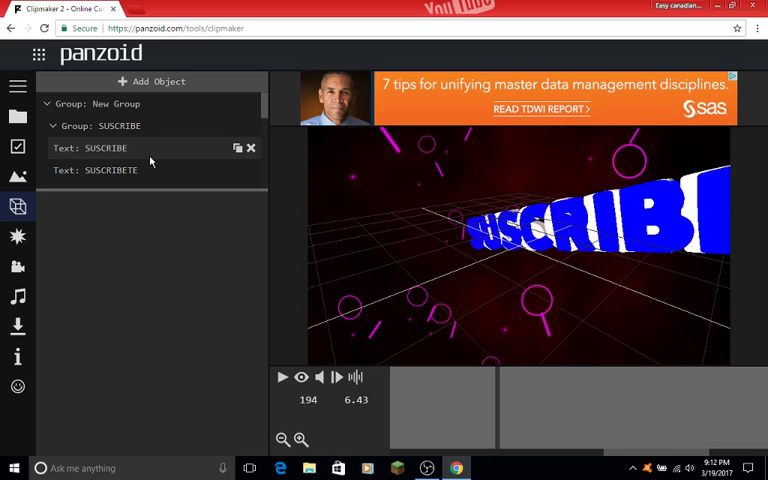
left_click(95, 169)
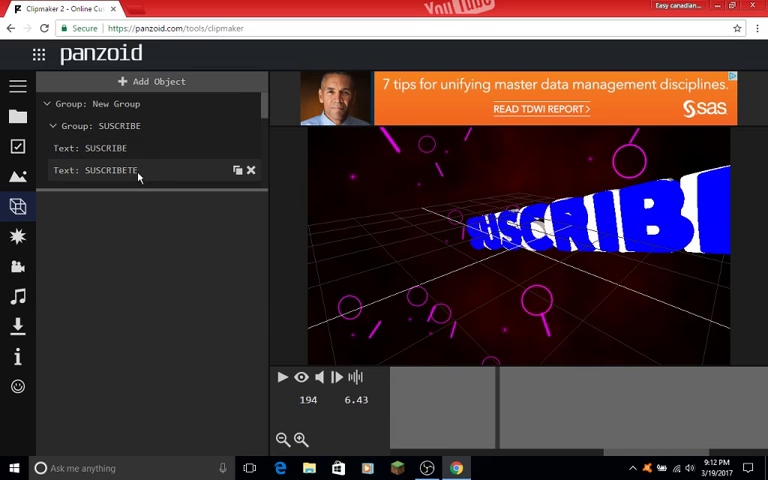
left_click(112, 170)
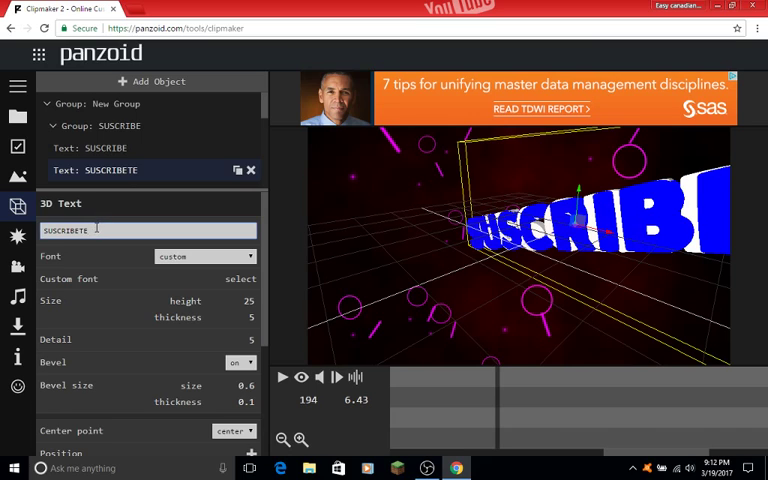
key("Backspace")
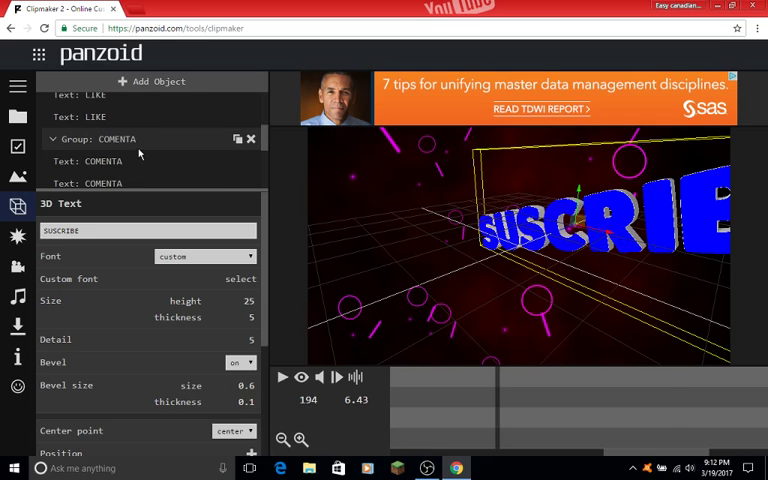
- Rename the COMENTA group and its text layers to COMMENT
left_click(117, 139)
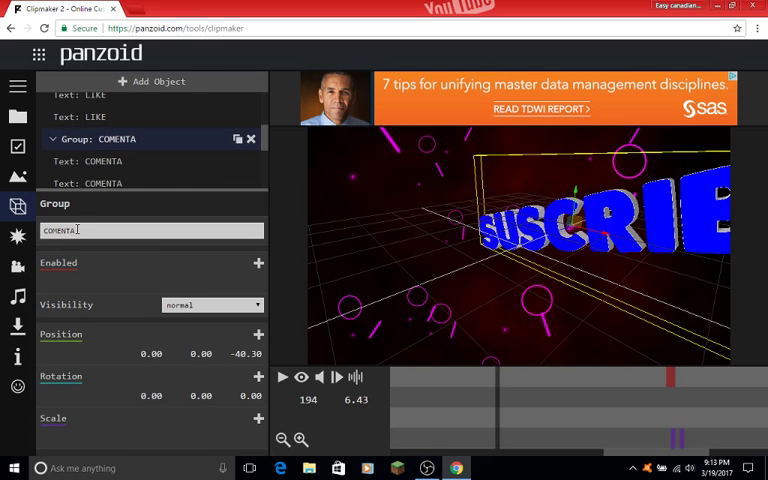
key("BackSpace")
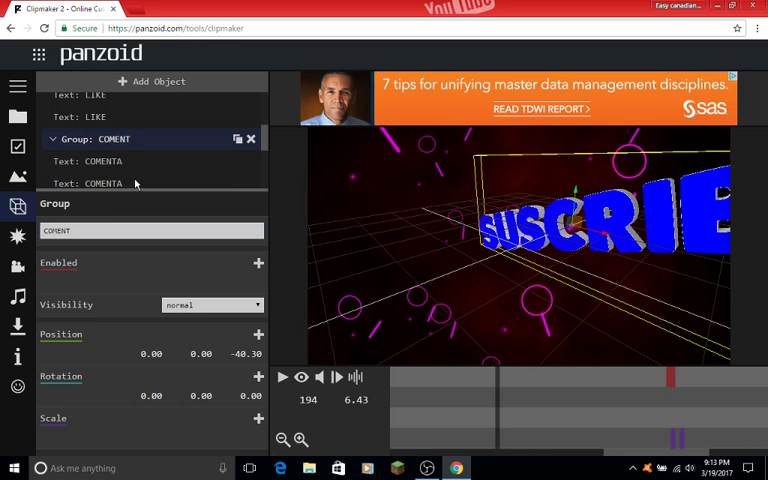
left_click(100, 161)
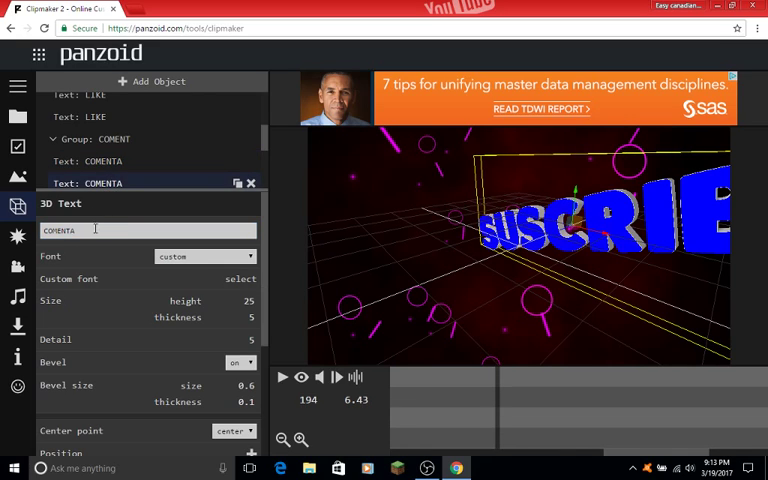
key("Backspace")
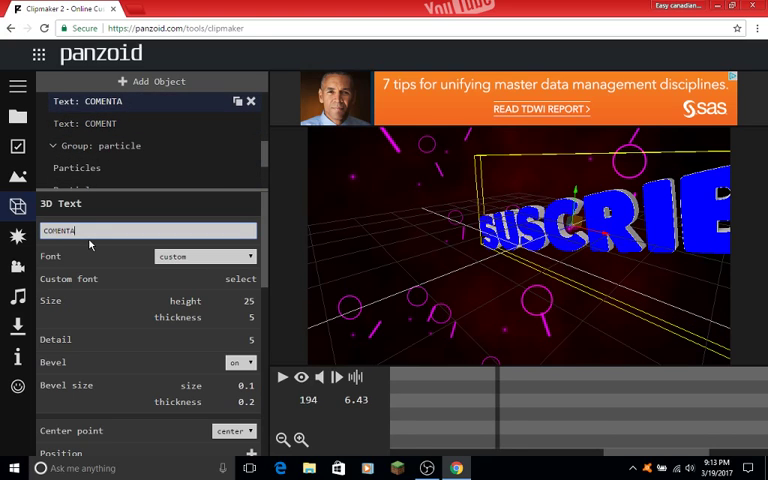
key("Backspace")
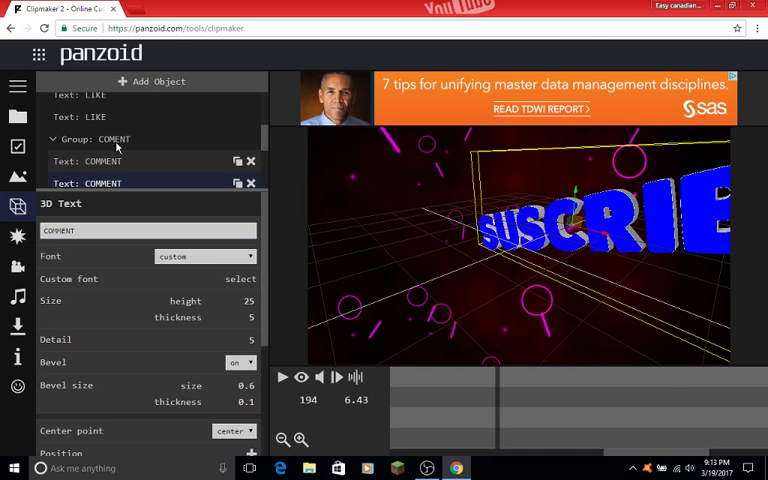
left_click(113, 139)
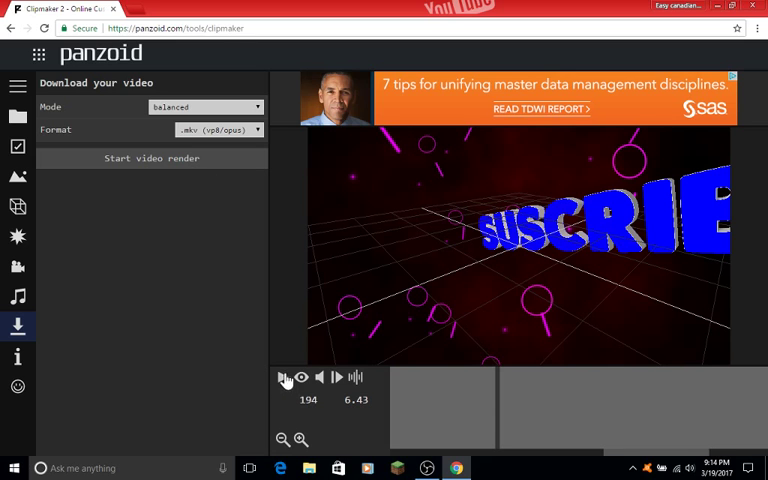
left_click(284, 377)
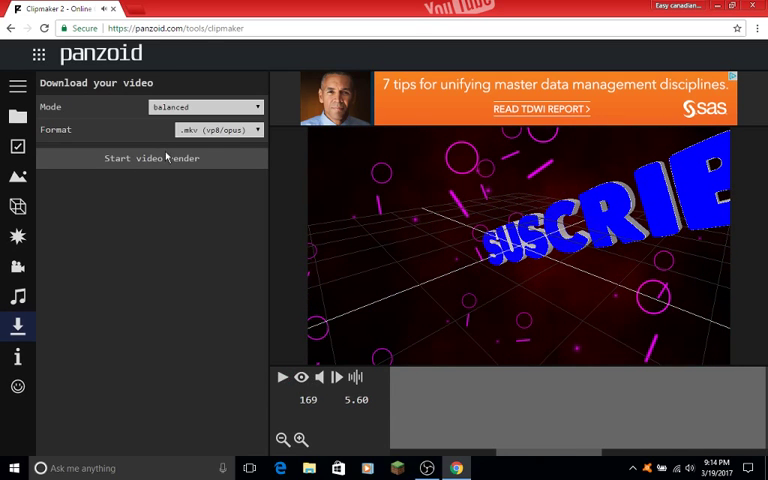
mouse_move(210, 107)
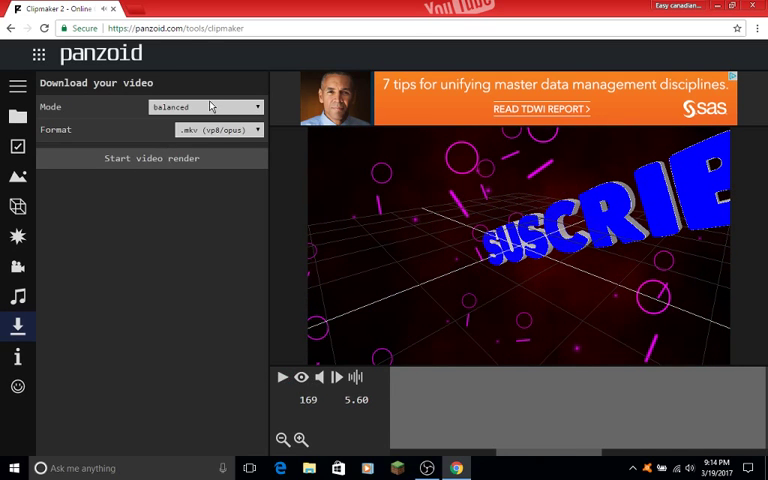
left_click(205, 106)
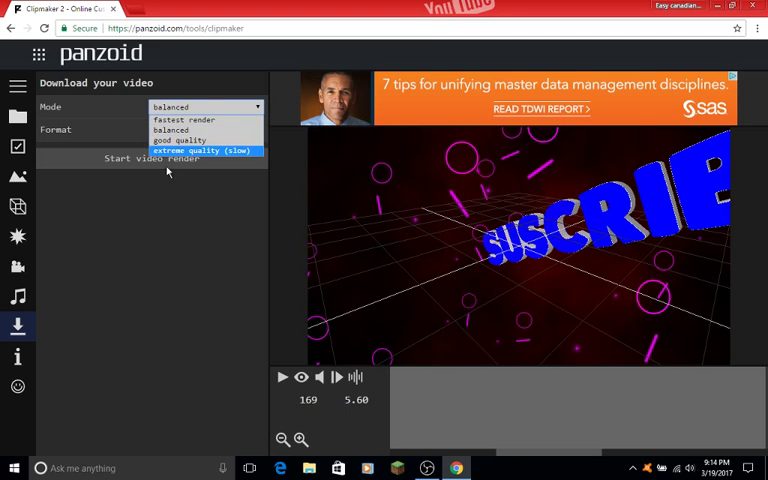
mouse_move(170, 131)
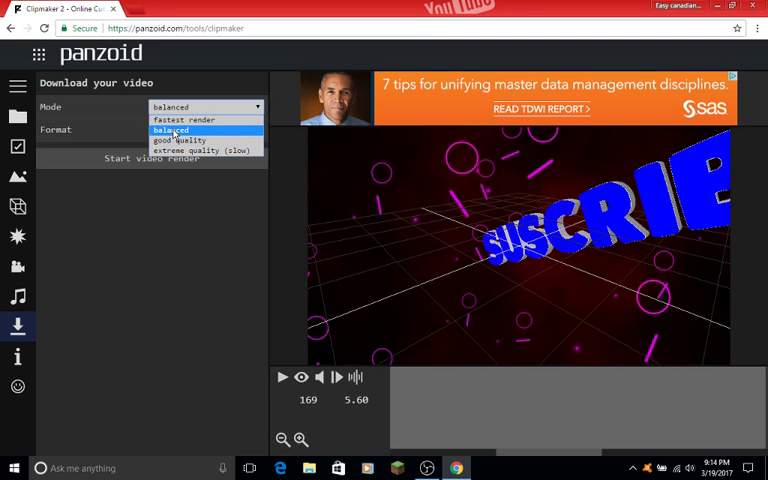
mouse_move(185, 120)
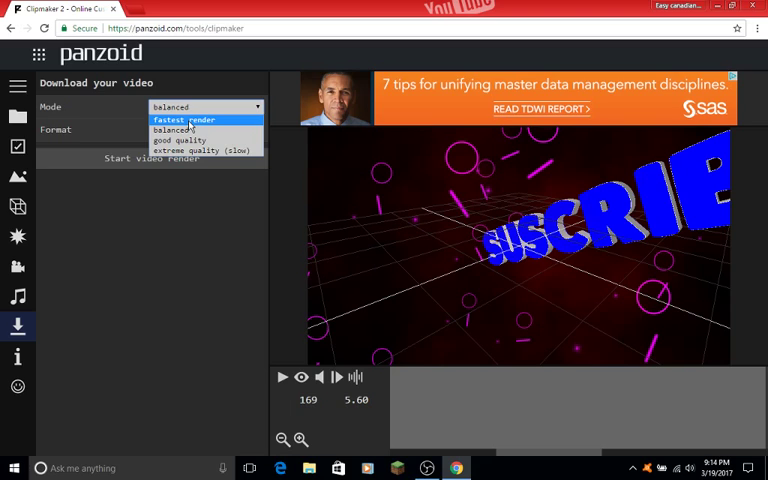
mouse_move(180, 140)
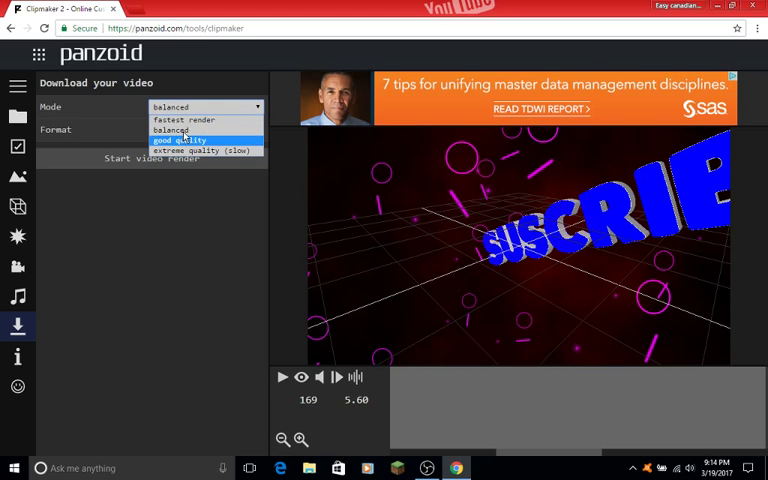
mouse_move(185, 119)
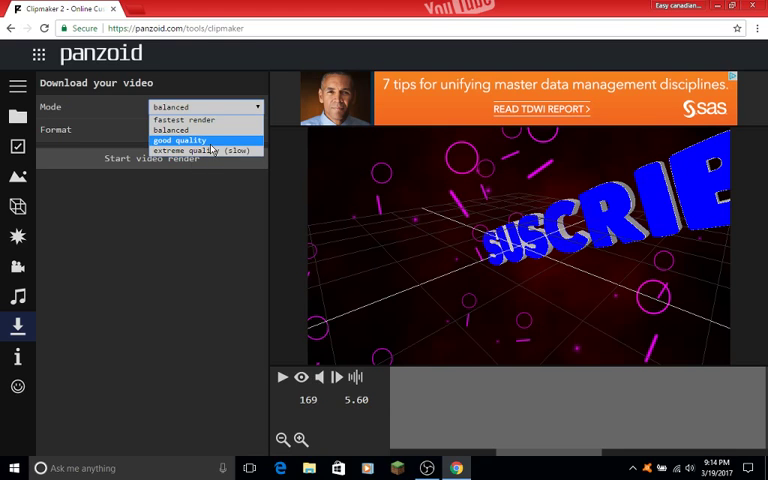
mouse_move(200, 150)
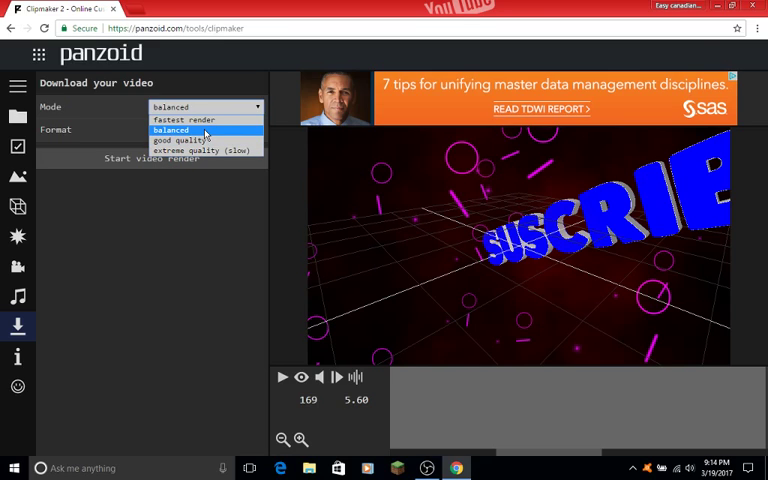
mouse_move(185, 140)
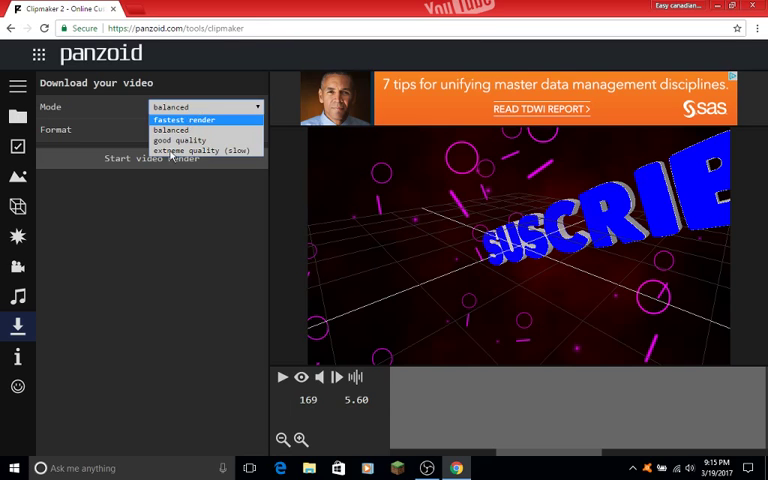
left_click(170, 130)
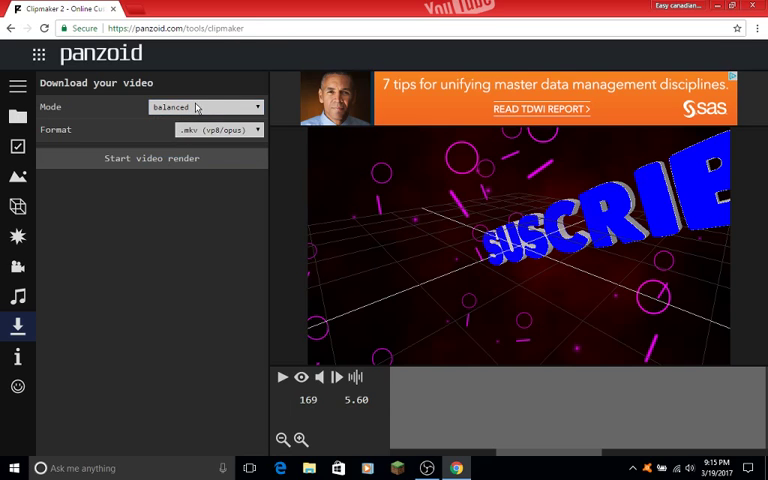
left_click(203, 107)
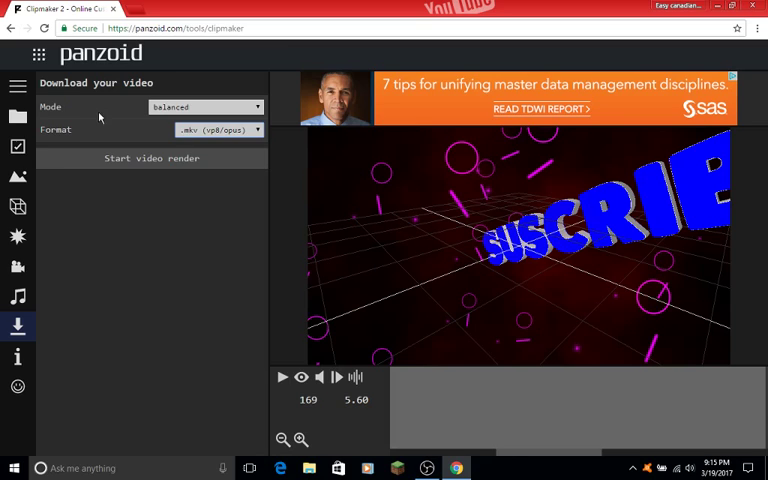
mouse_move(118, 158)
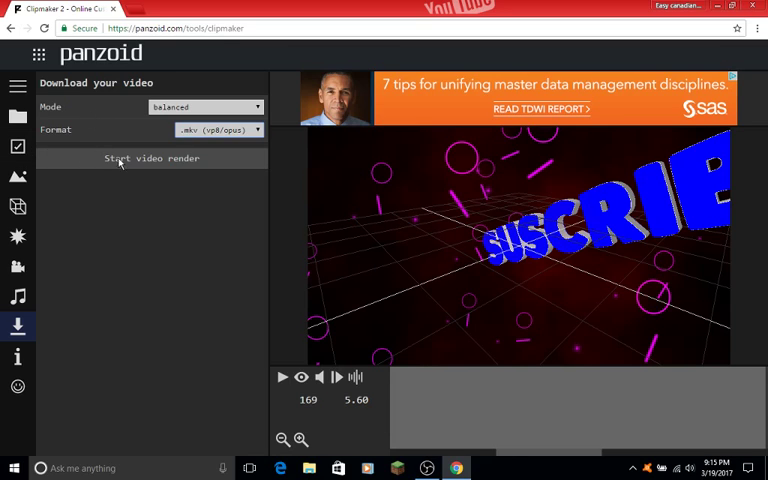
- Set render mode to fastest render and start rendering the .mkv video
left_click(205, 107)
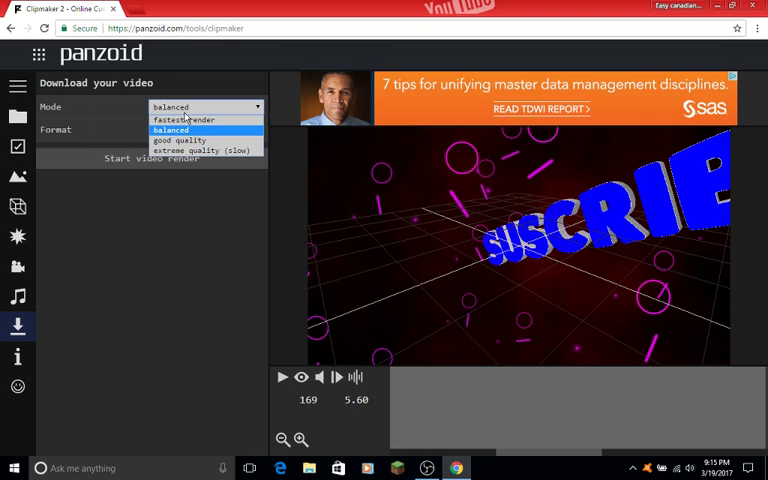
left_click(184, 119)
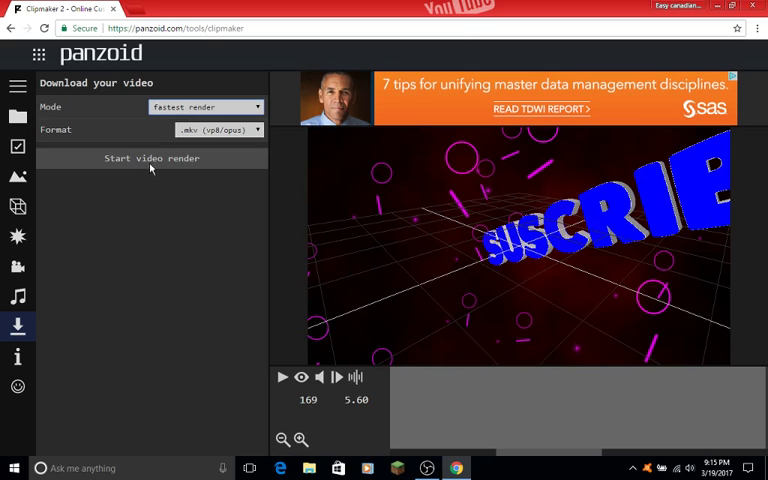
left_click(151, 158)
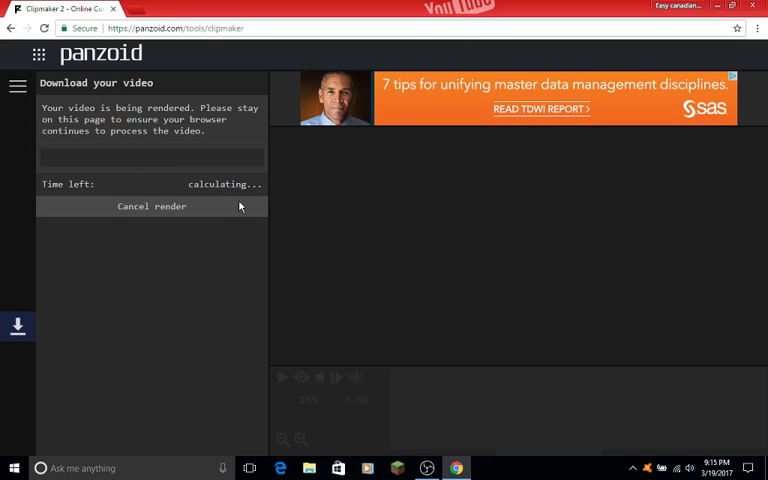
mouse_move(297, 312)
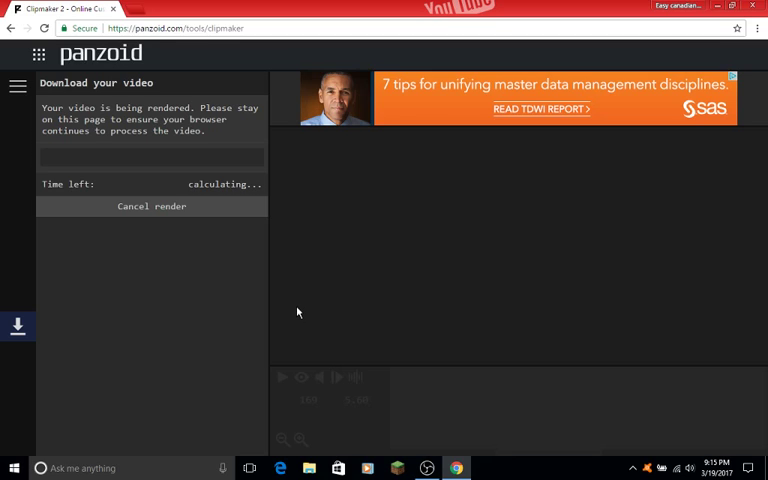
mouse_move(137, 177)
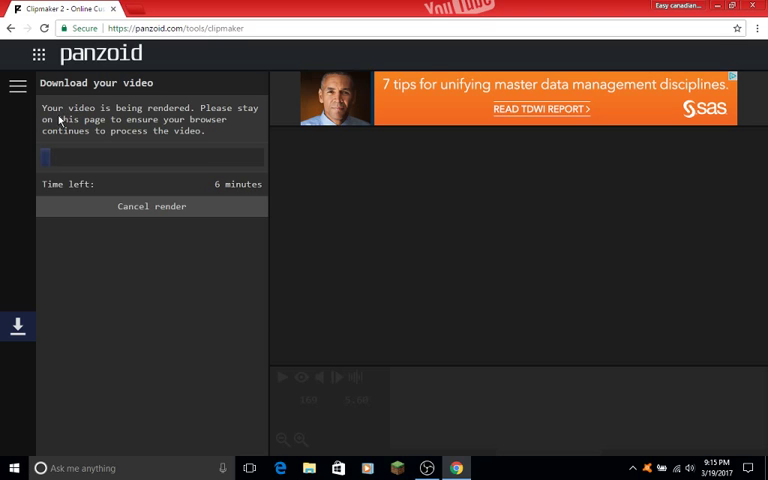
mouse_move(166, 104)
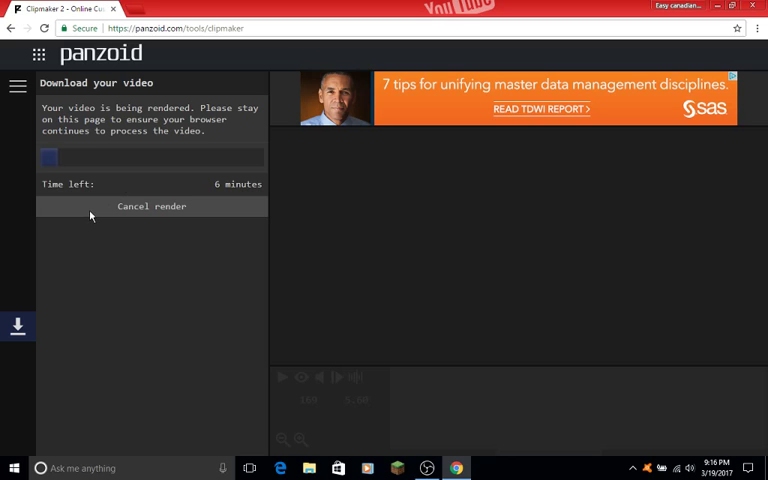
mouse_move(139, 314)
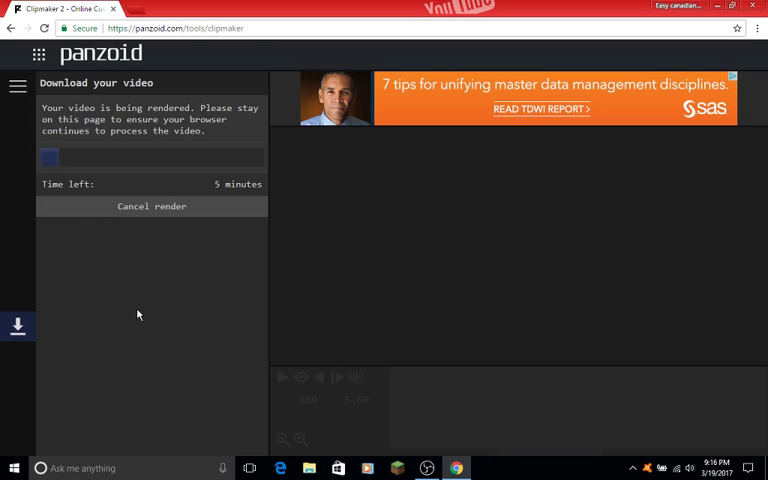
mouse_move(175, 267)
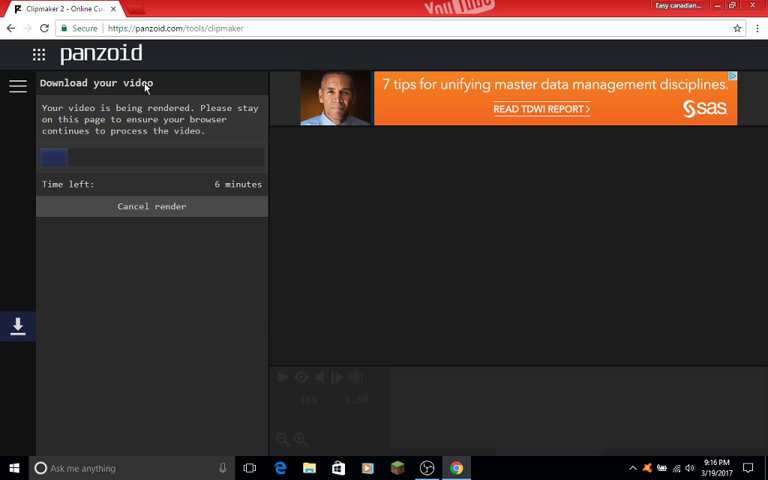
mouse_move(162, 40)
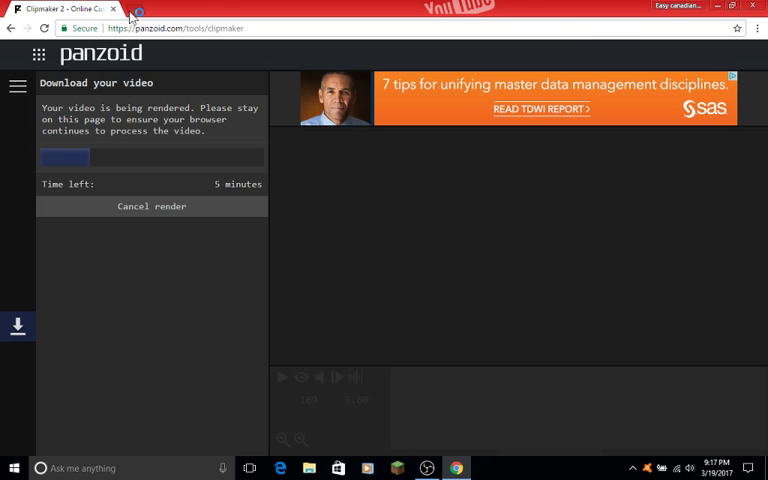
- Open YouTube in a new tab and go to its video upload page
left_click(155, 9)
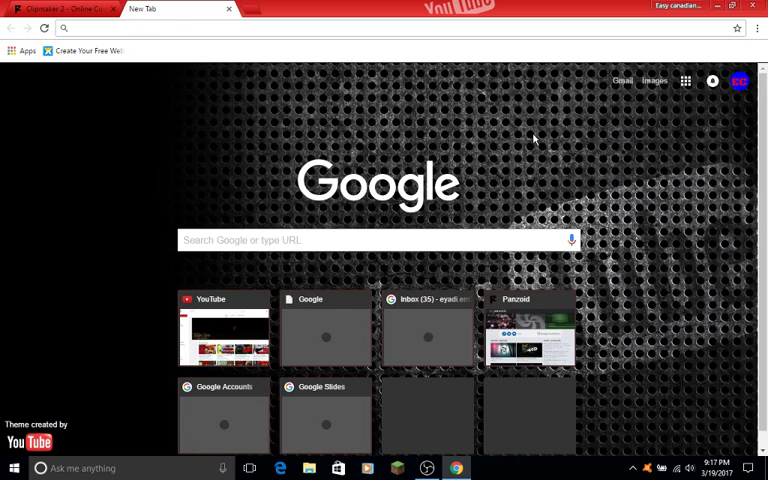
left_click(55, 9)
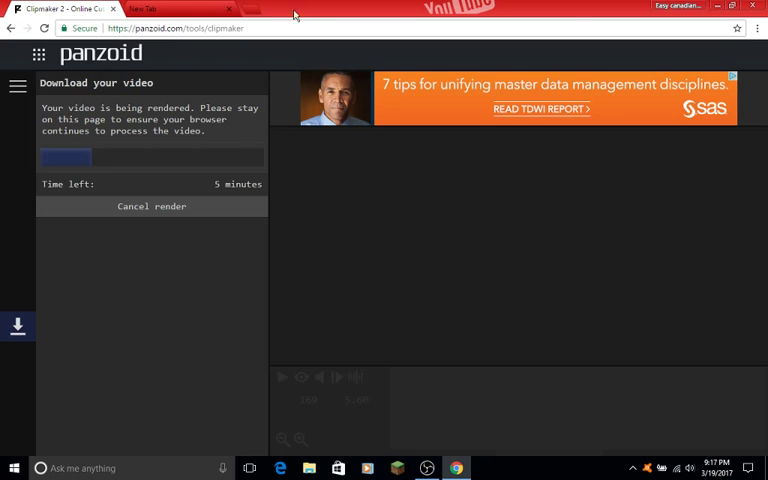
left_click(145, 9)
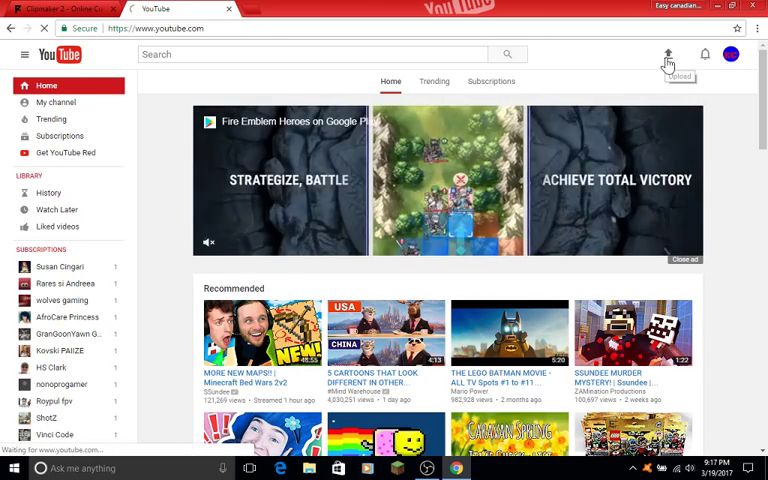
left_click(667, 54)
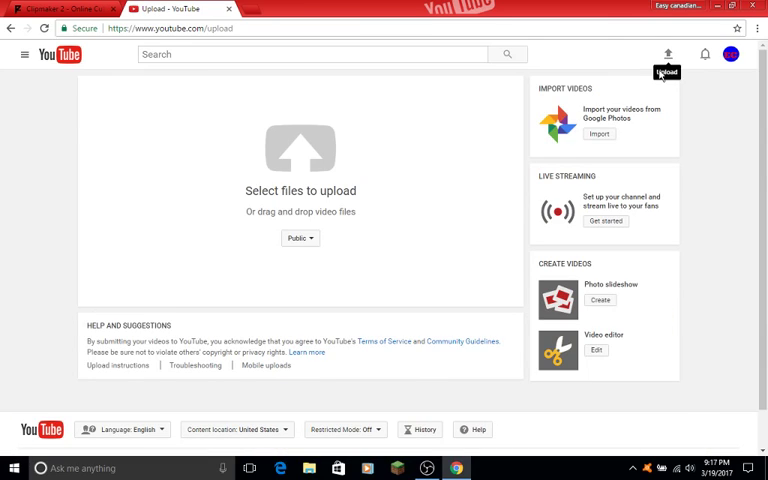
mouse_move(419, 333)
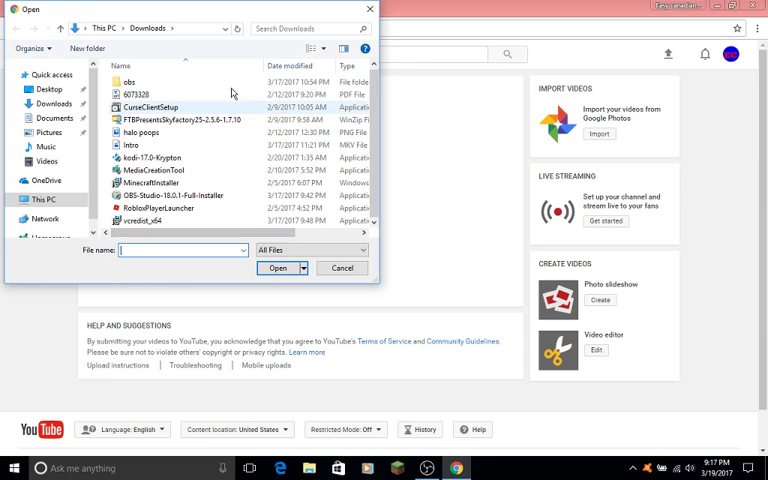
mouse_move(153, 183)
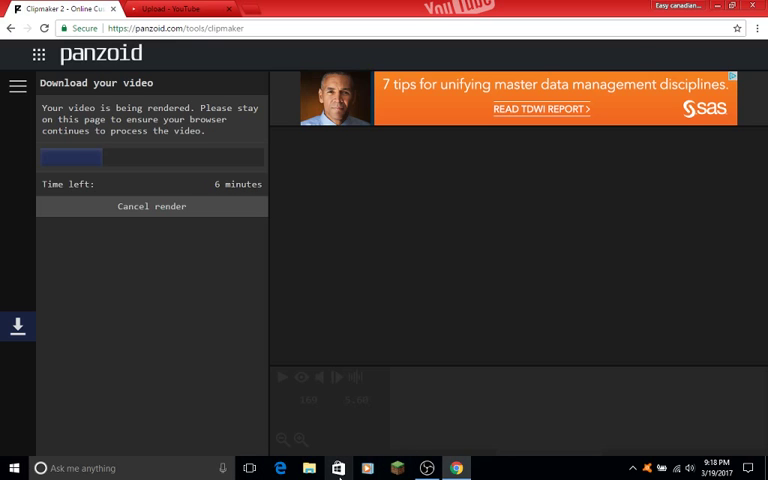
mouse_move(427, 468)
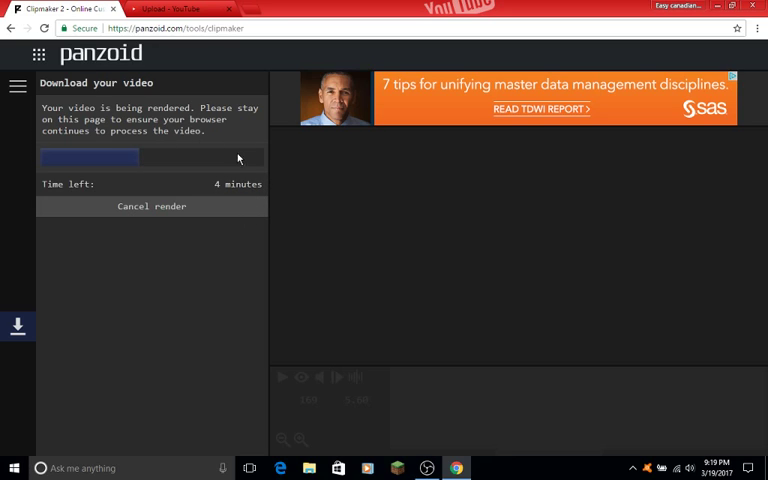
mouse_move(223, 223)
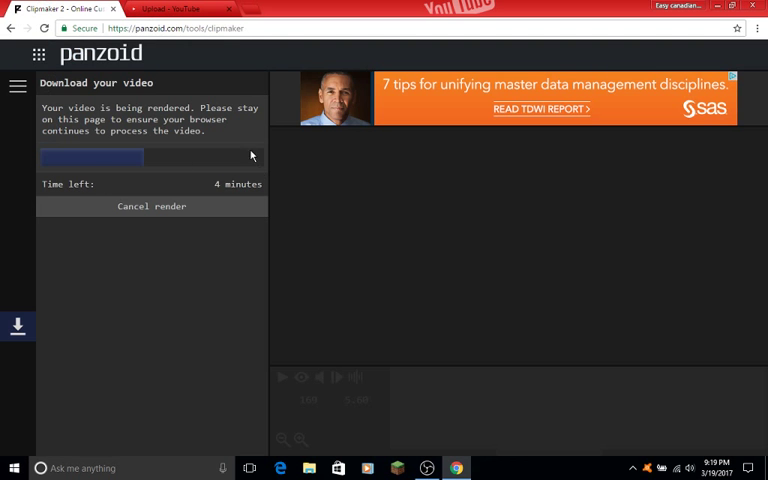
mouse_move(223, 157)
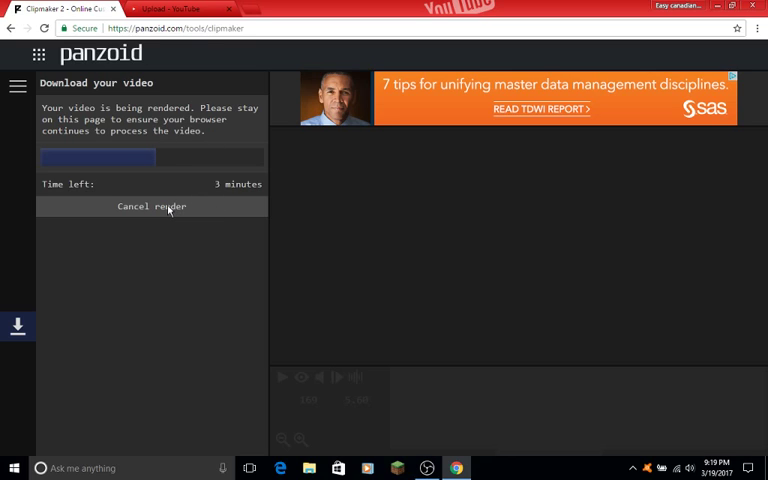
mouse_move(402, 131)
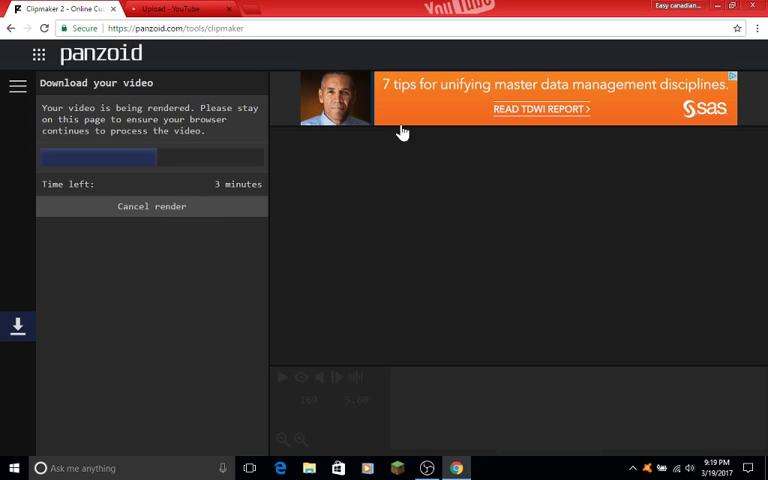
mouse_move(98, 278)
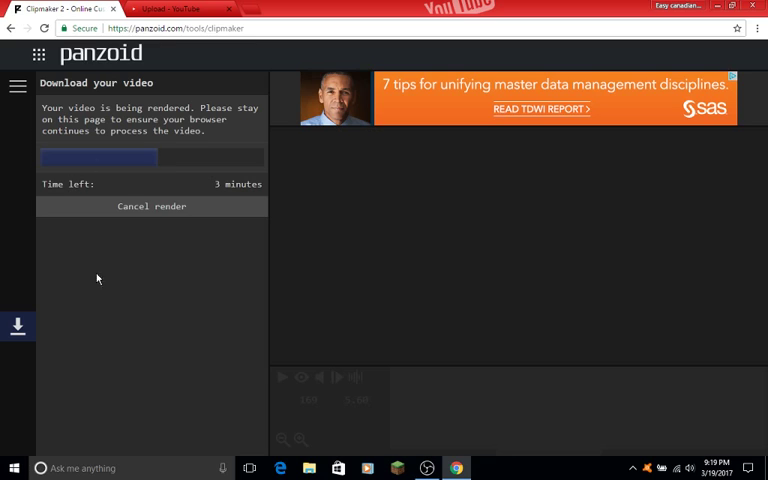
mouse_move(201, 203)
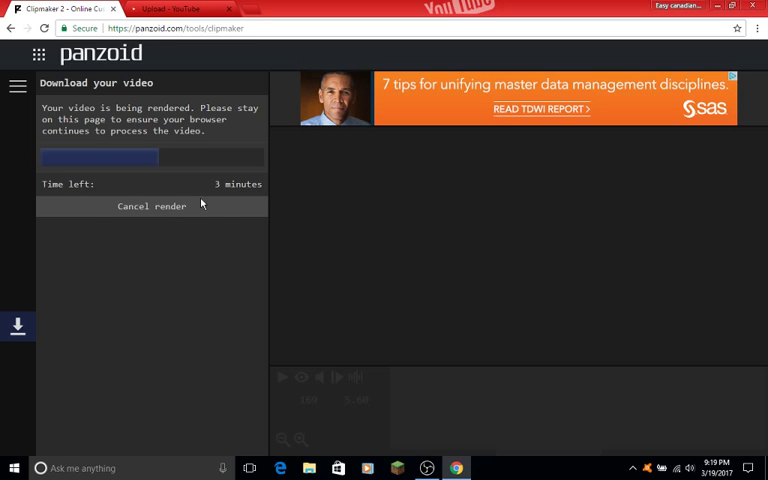
mouse_move(471, 384)
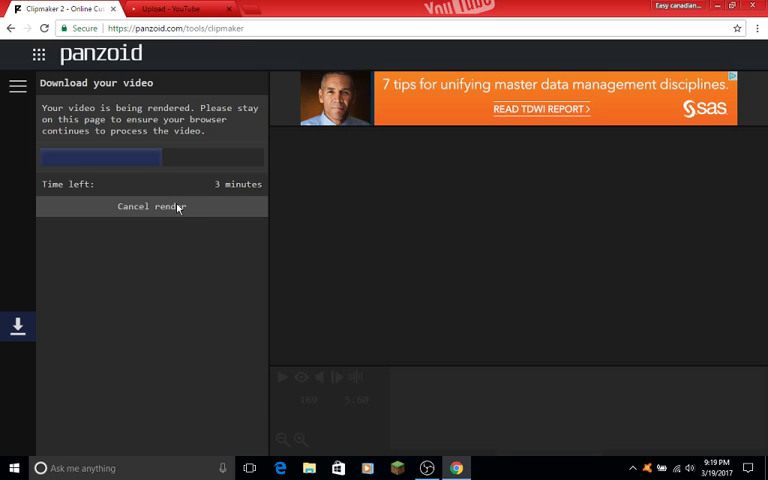
mouse_move(140, 224)
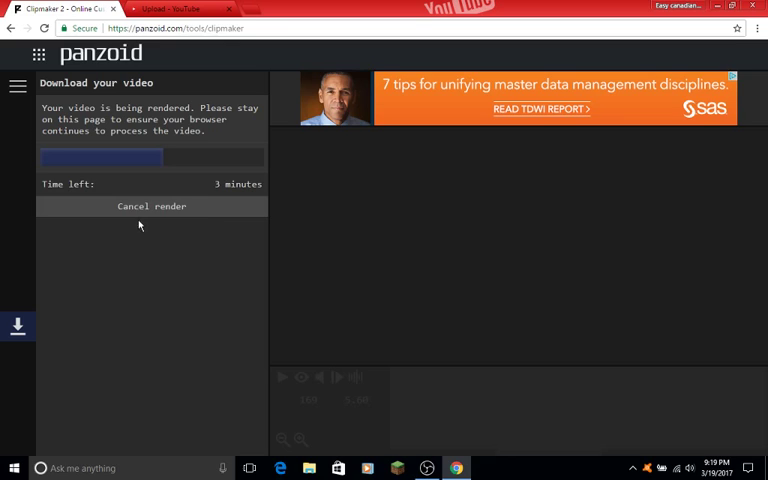
mouse_move(143, 267)
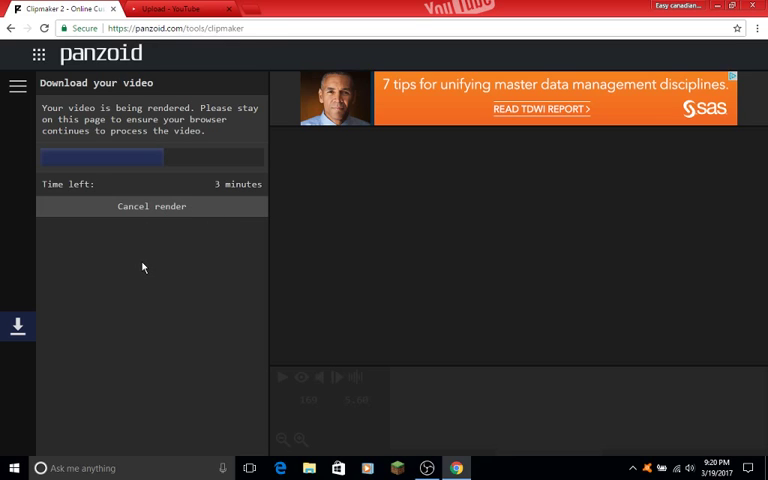
mouse_move(108, 271)
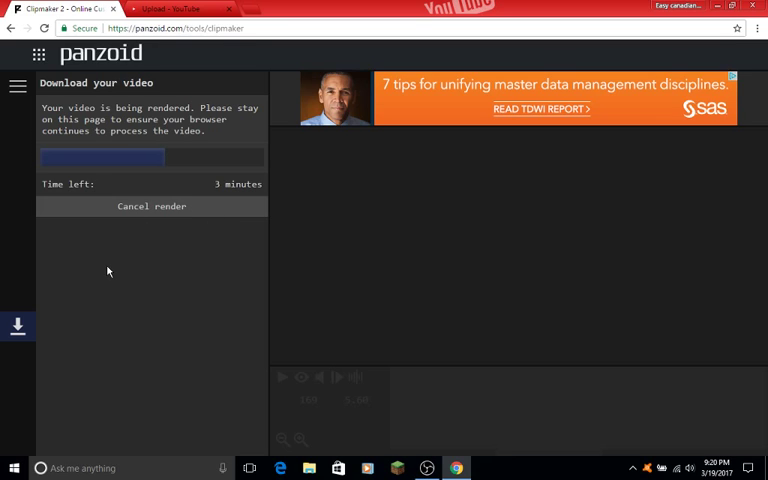
mouse_move(109, 165)
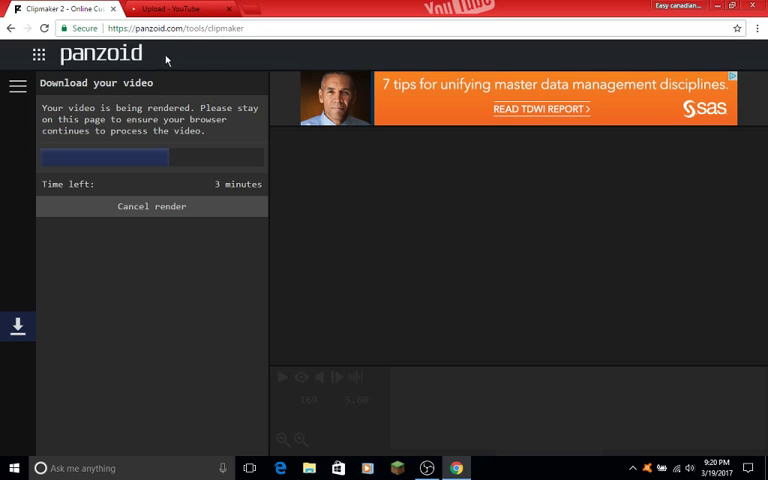
mouse_move(183, 106)
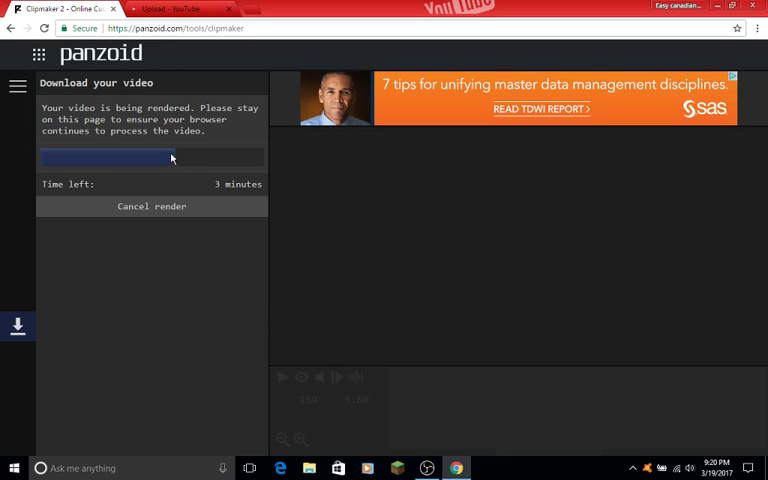
mouse_move(210, 148)
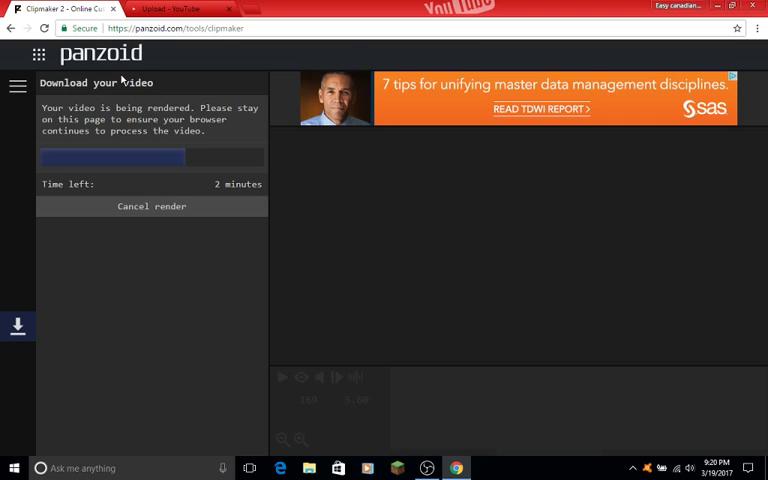
mouse_move(145, 130)
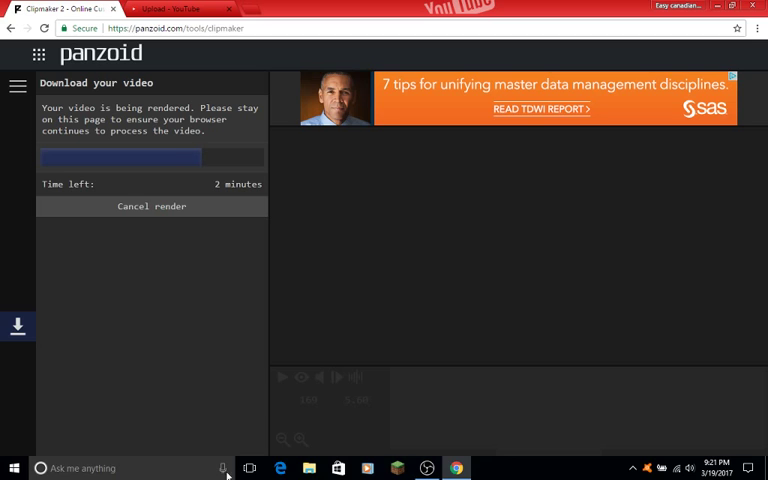
mouse_move(249, 468)
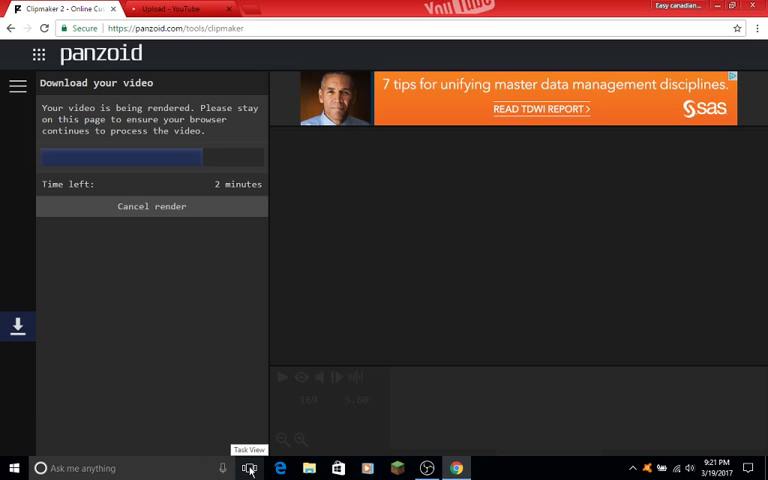
- Wait while the outro render progresses to about one minute remaining
left_click(249, 468)
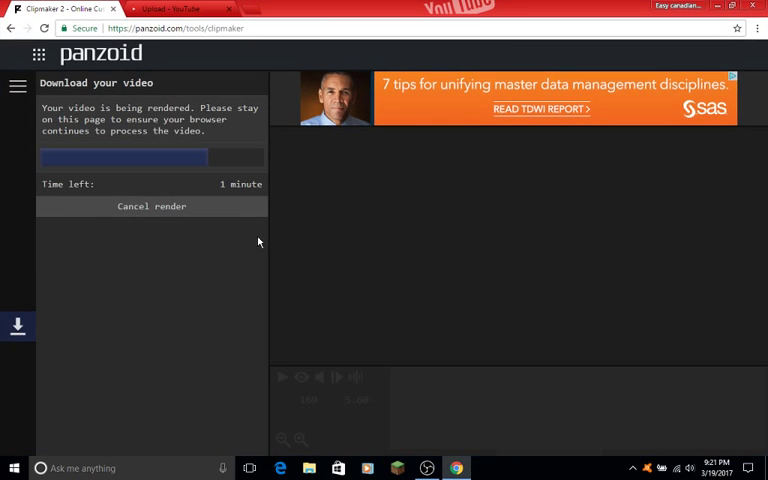
mouse_move(260, 247)
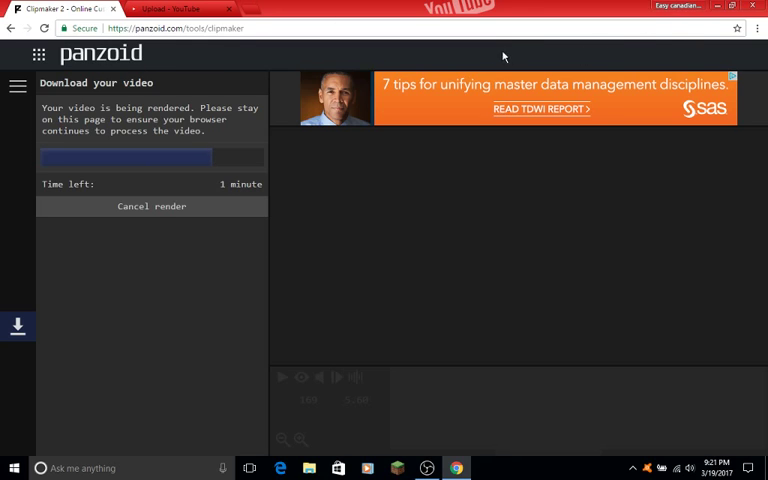
mouse_move(378, 92)
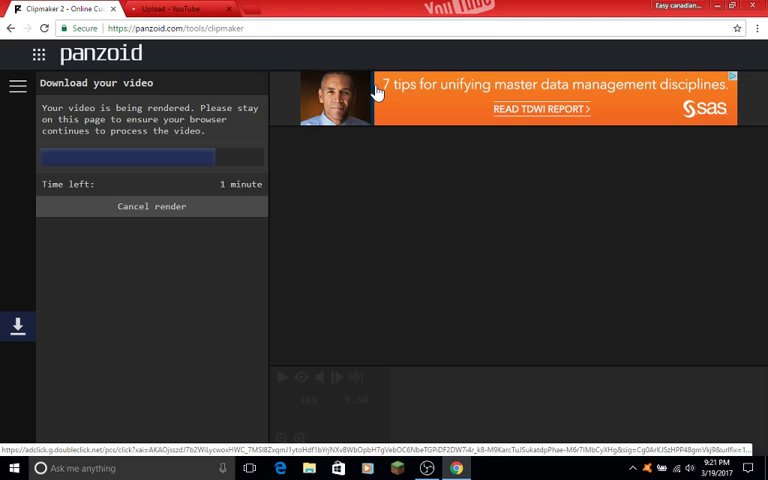
mouse_move(368, 100)
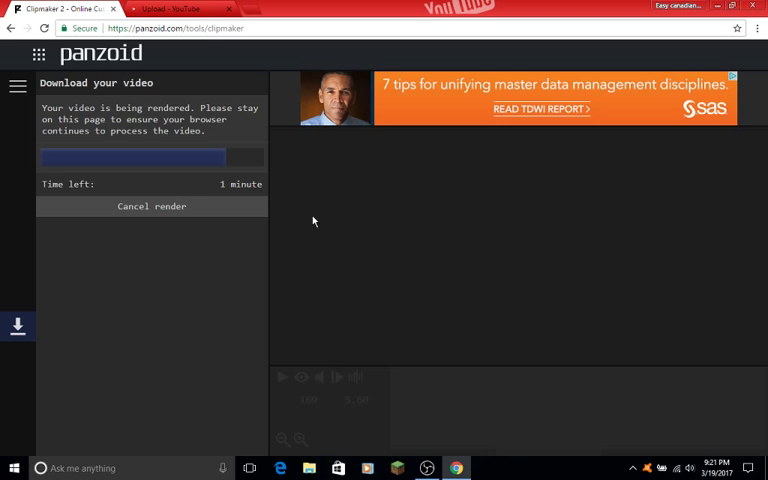
mouse_move(257, 234)
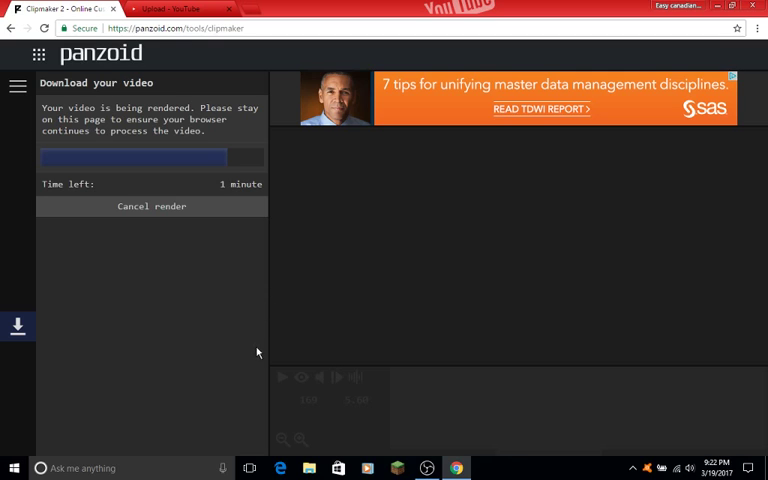
mouse_move(427, 468)
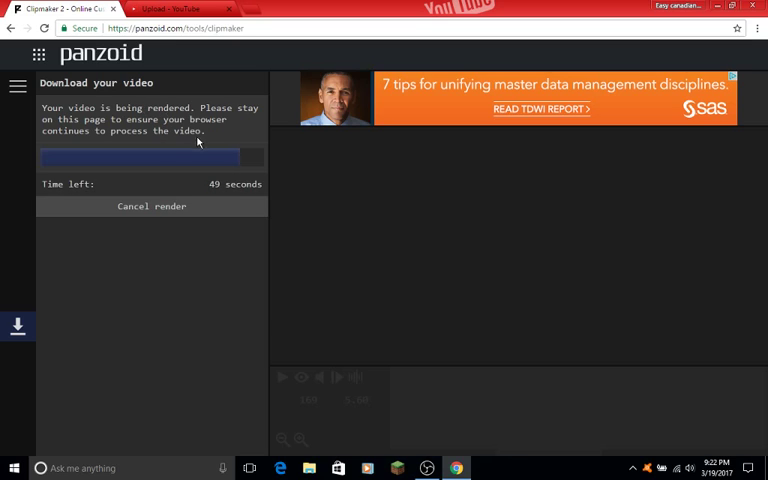
mouse_move(149, 264)
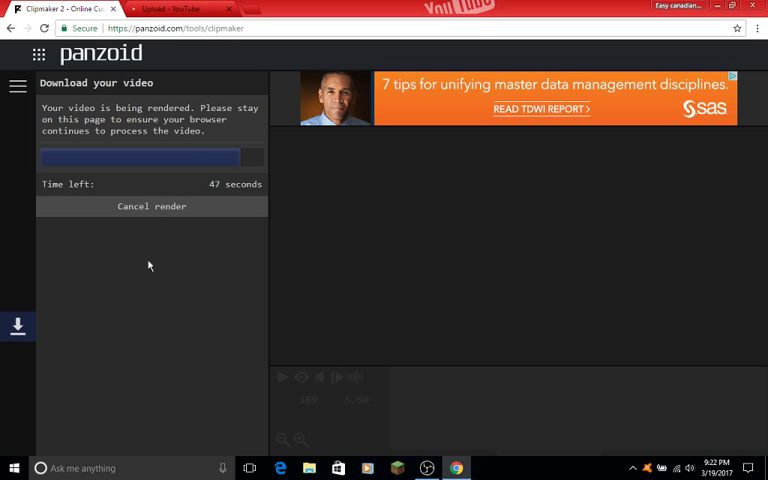
mouse_move(143, 207)
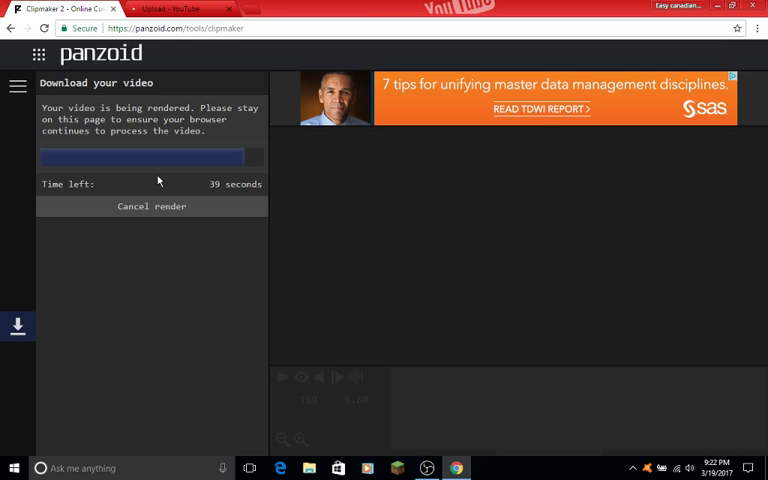
mouse_move(195, 172)
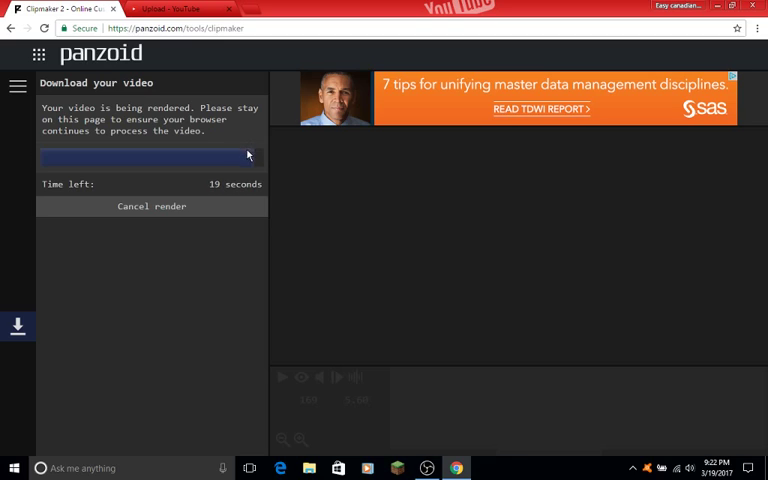
mouse_move(12, 283)
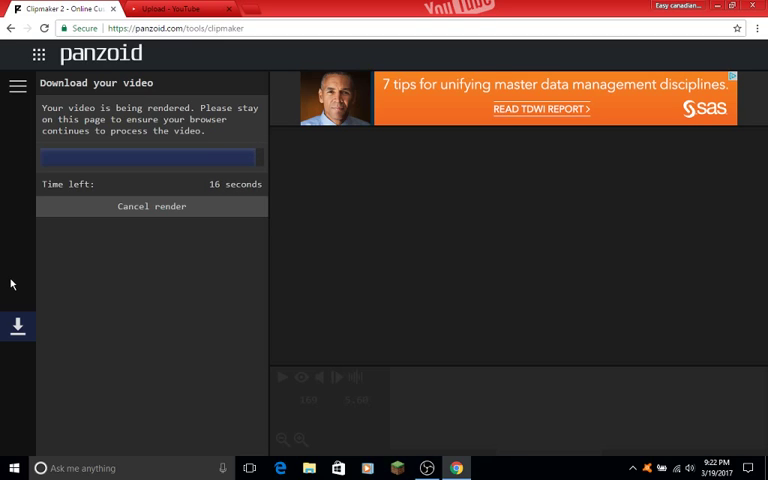
mouse_move(18, 276)
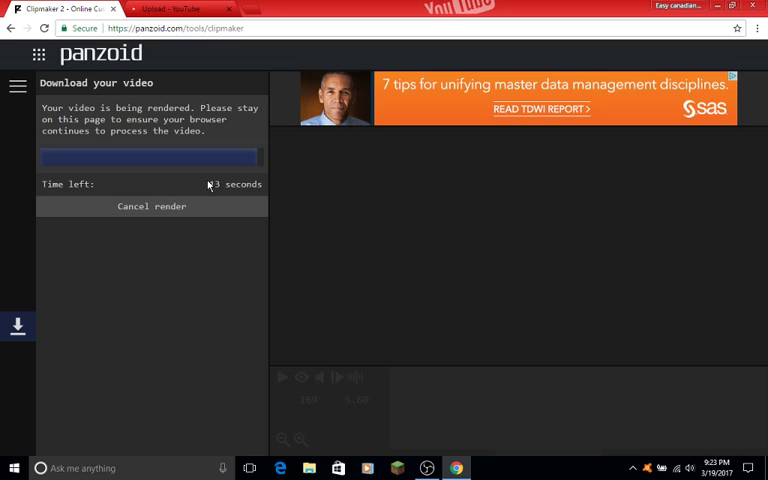
mouse_move(230, 198)
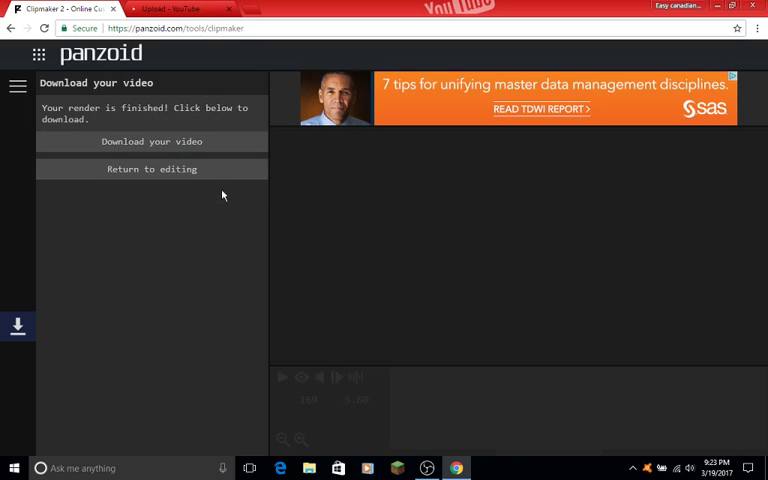
mouse_move(209, 155)
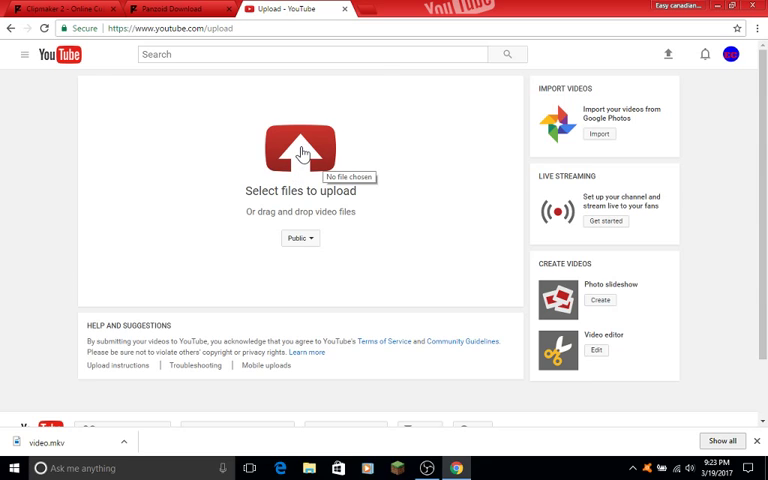
- Upload the rendered 'video' file from Downloads after dismissing the 'outro' not-found error
left_click(300, 150)
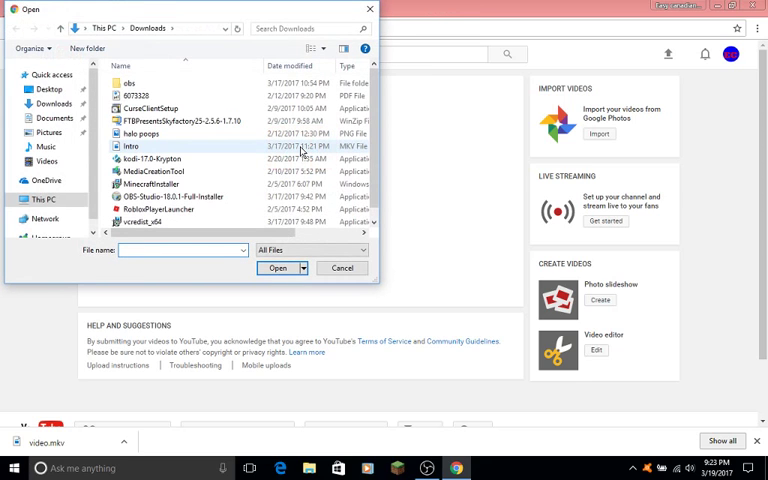
left_click(150, 159)
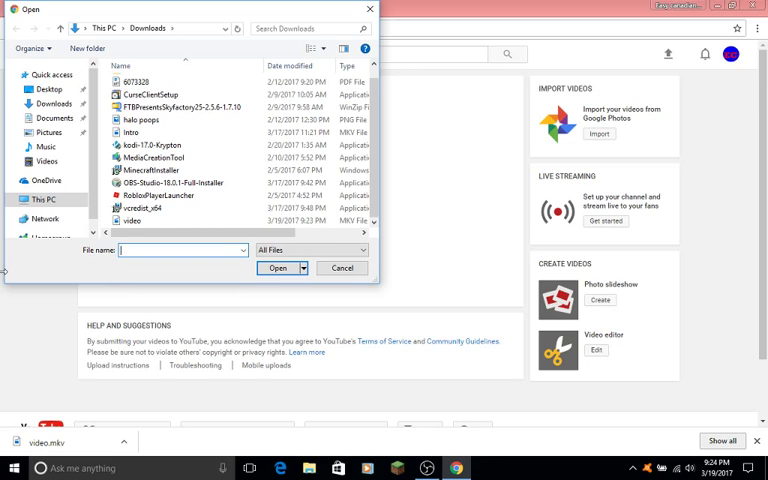
type("outro")
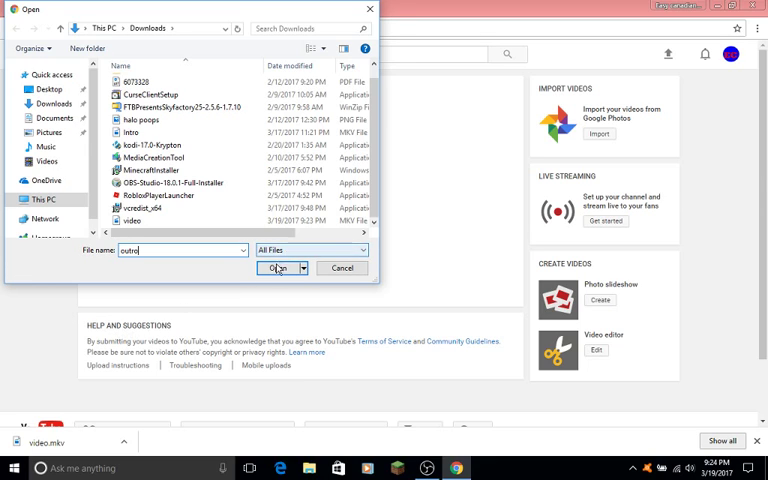
left_click(279, 268)
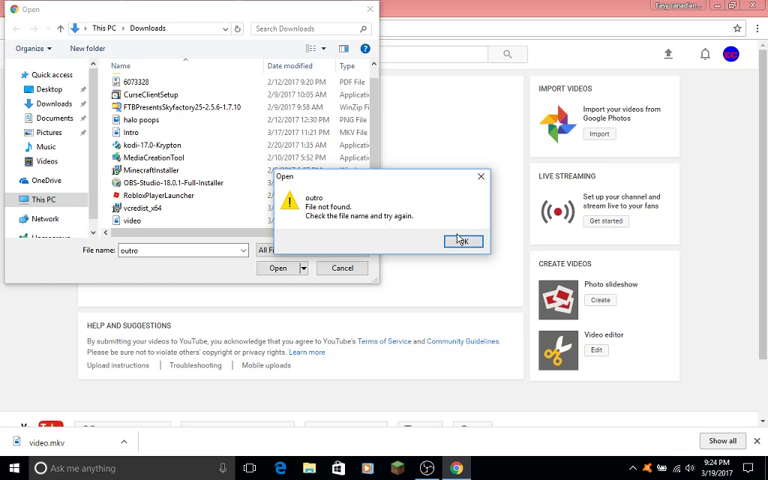
left_click(461, 241)
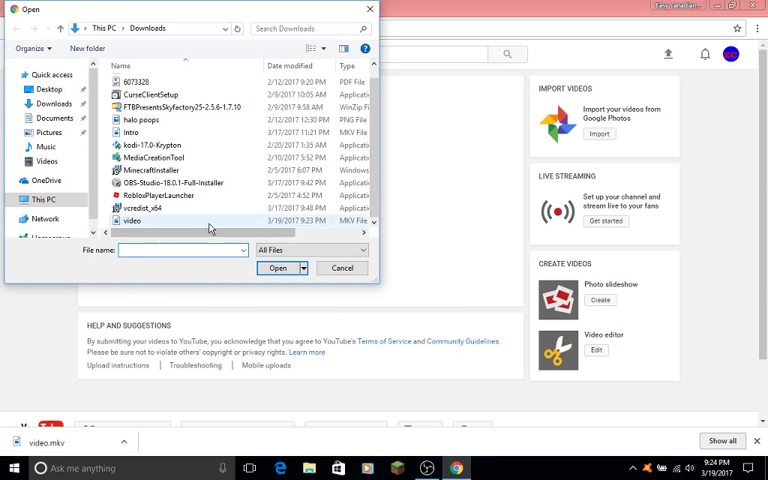
left_click(278, 268)
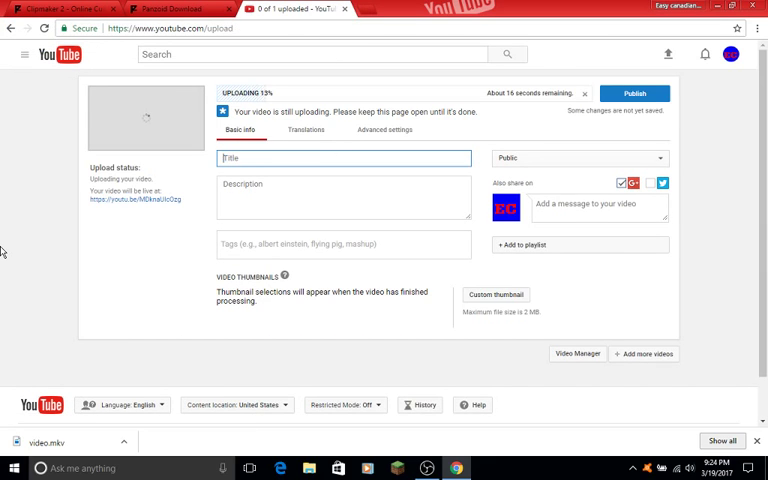
- Title the upload 'My First Outro!!!!!!!' and view spelling suggestions for 'Outro'
type("My")
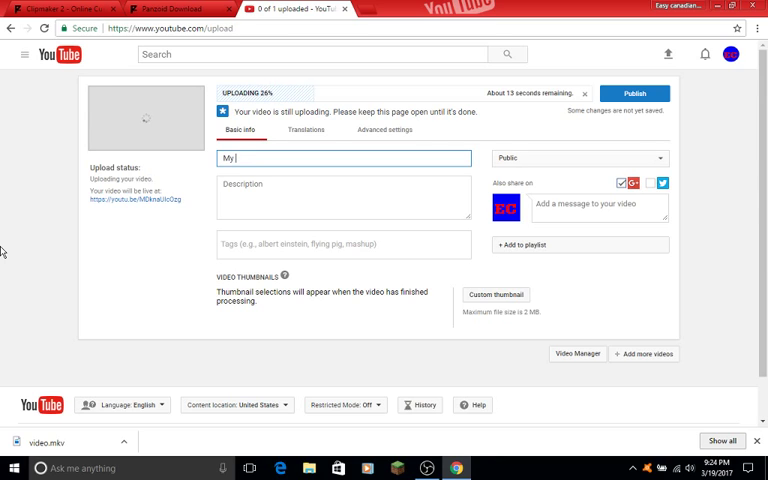
type("First Outro")
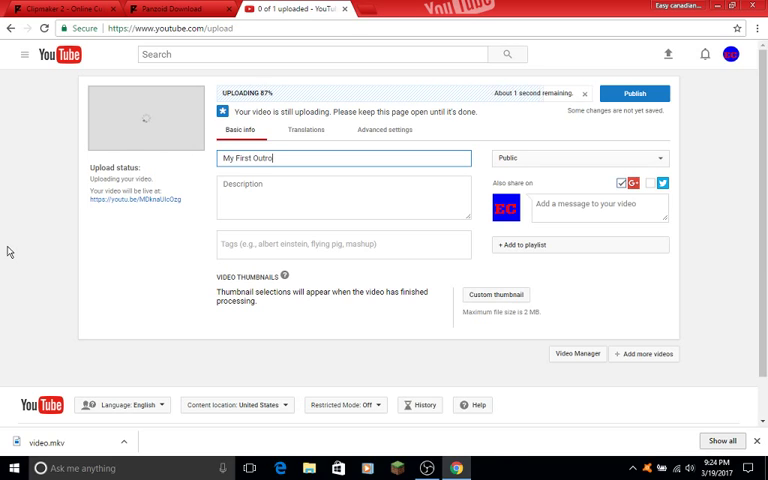
type("!!!!!!")
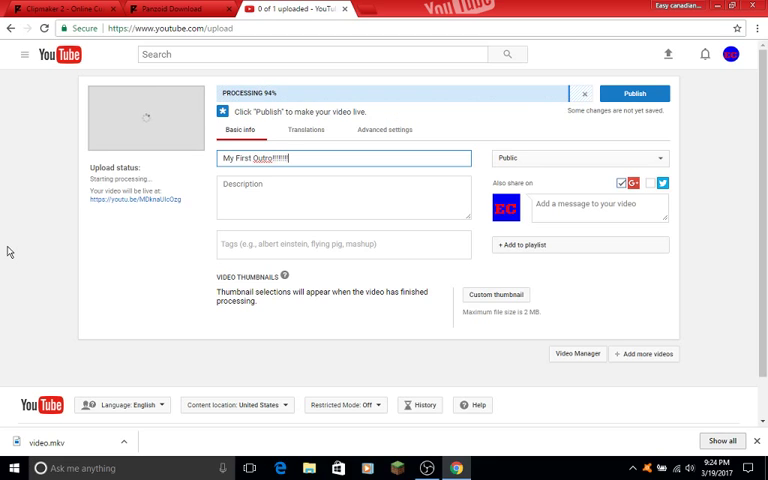
right_click(265, 158)
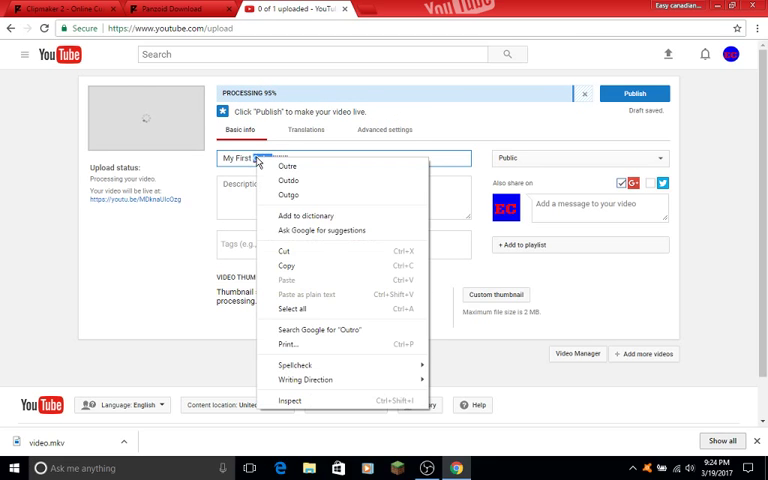
mouse_move(143, 267)
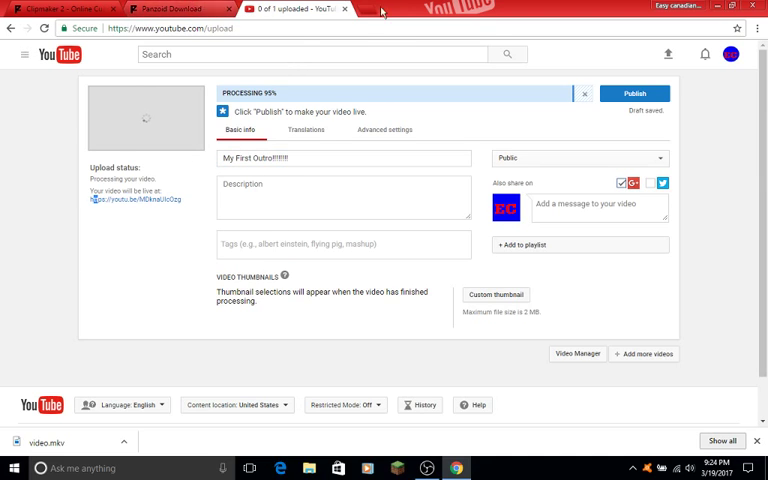
left_click(372, 9)
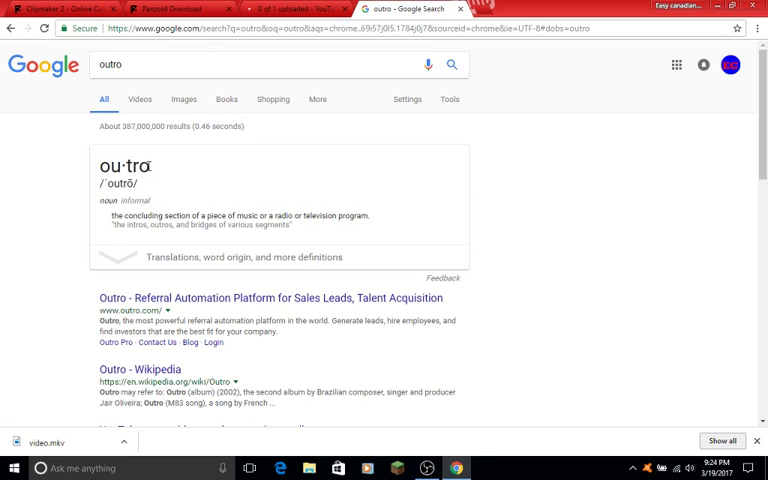
- Check Google's dictionary entry for 'outro', selecting the headword ou·tro, then return to YouTube
double_click(124, 165)
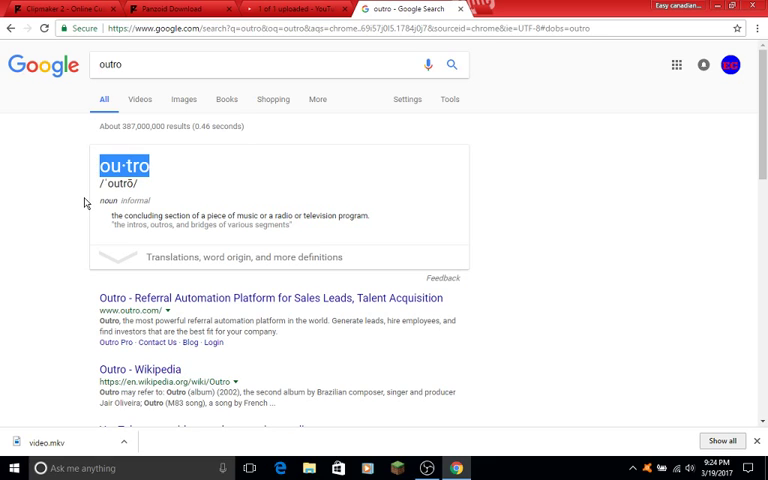
left_click(290, 9)
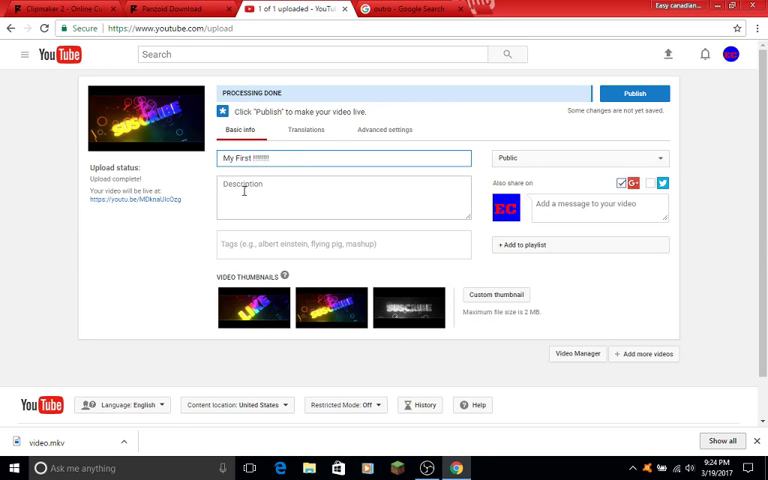
- Put 'Outro' back into the title and keep the video's visibility Public
type("ou tro")
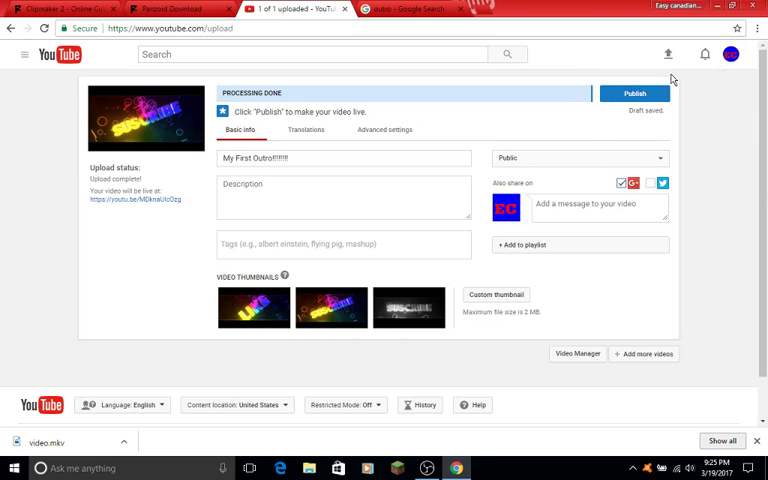
mouse_move(634, 93)
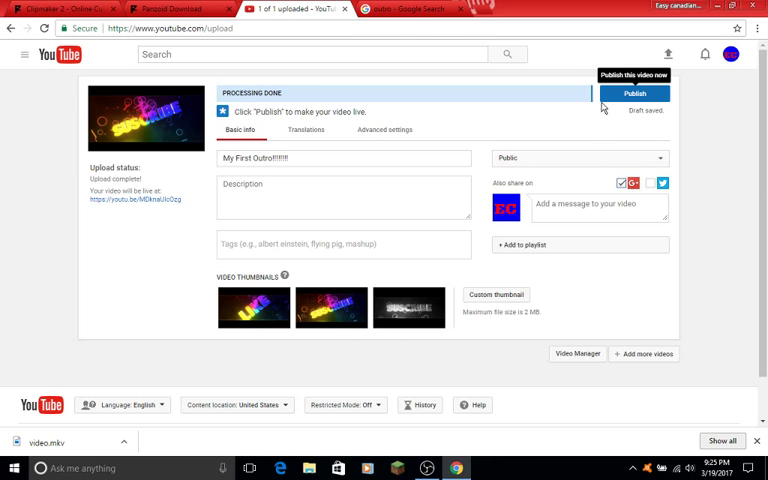
left_click(578, 157)
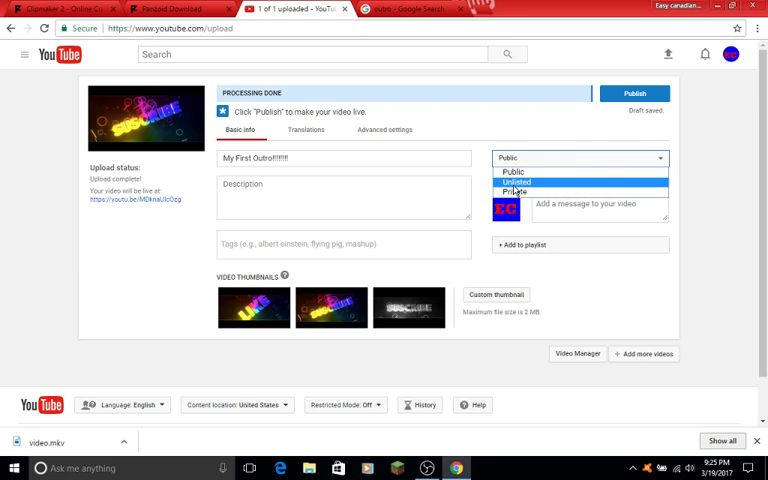
left_click(513, 171)
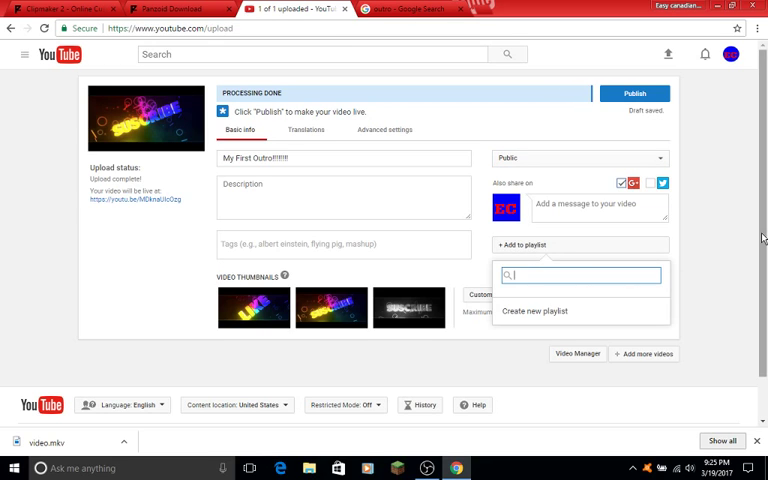
- Create a new playlist named 'Outro/Intro' and add the video to it
type("O")
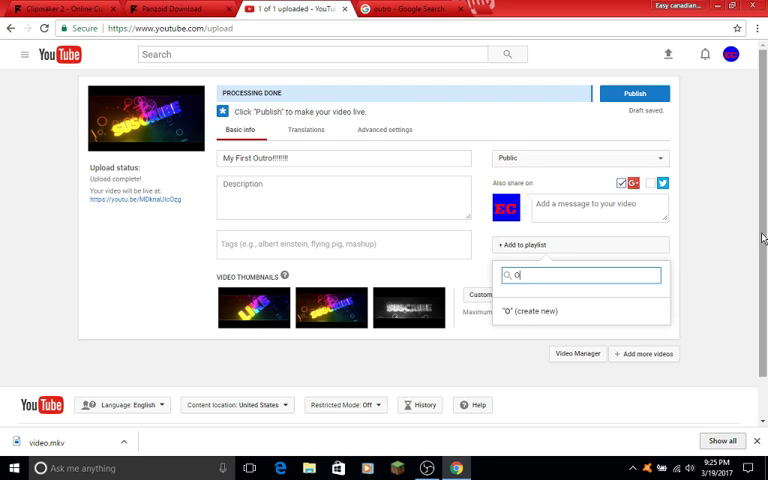
type("utro")
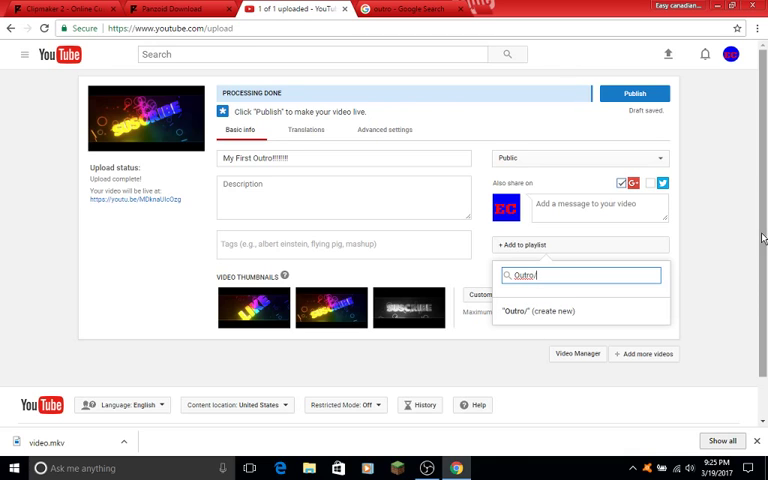
type("/")
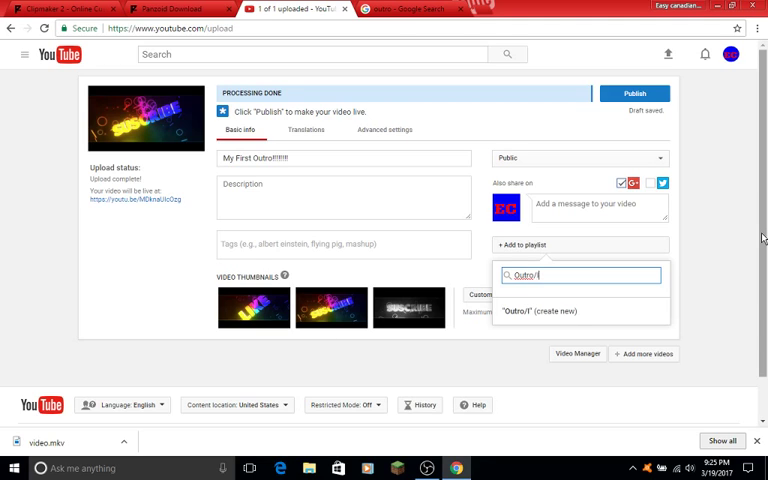
type("ntro")
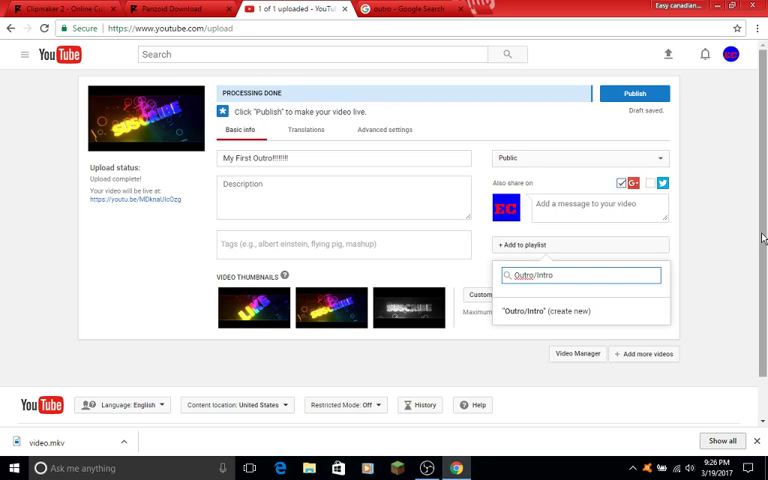
mouse_move(588, 360)
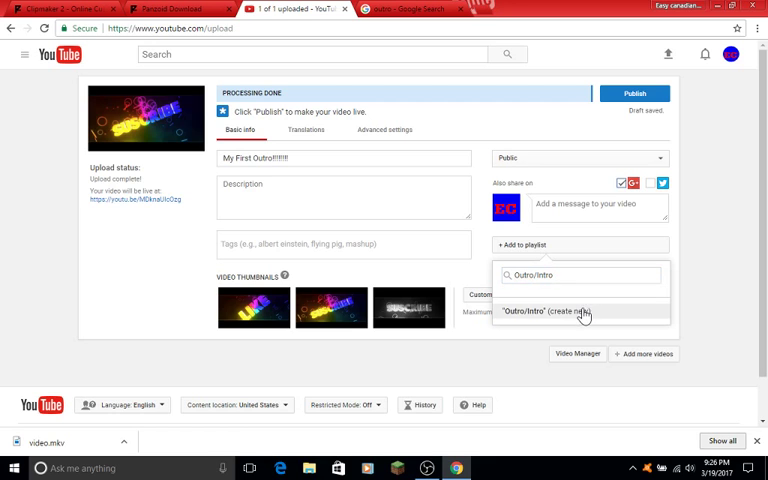
left_click(584, 311)
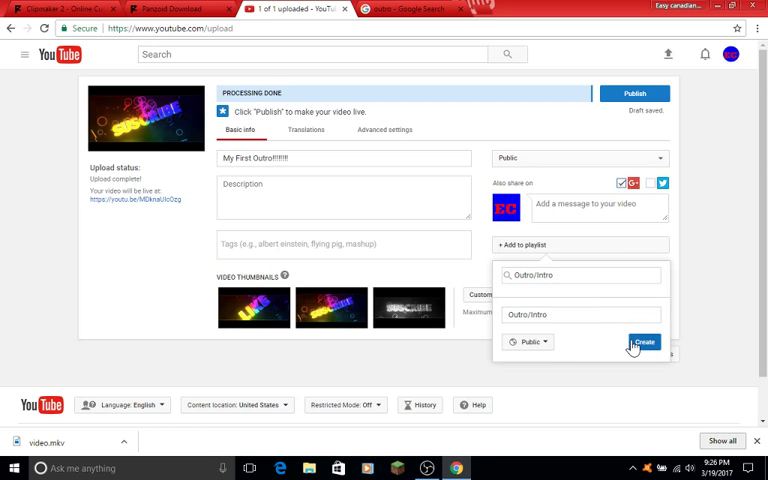
left_click(645, 342)
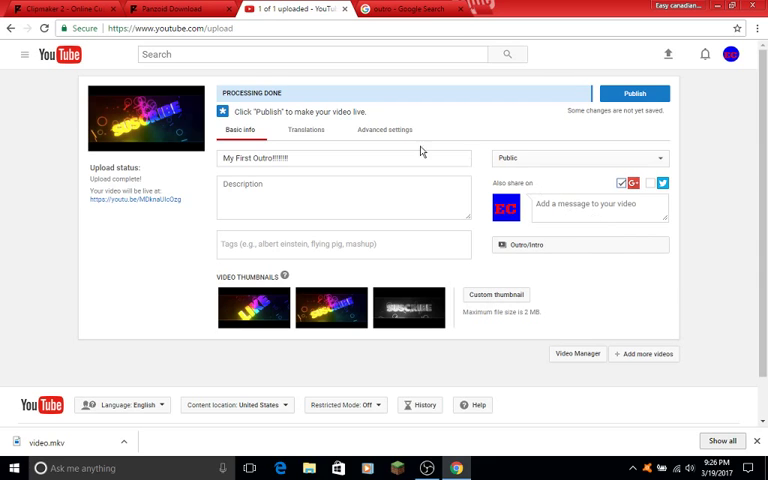
mouse_move(319, 82)
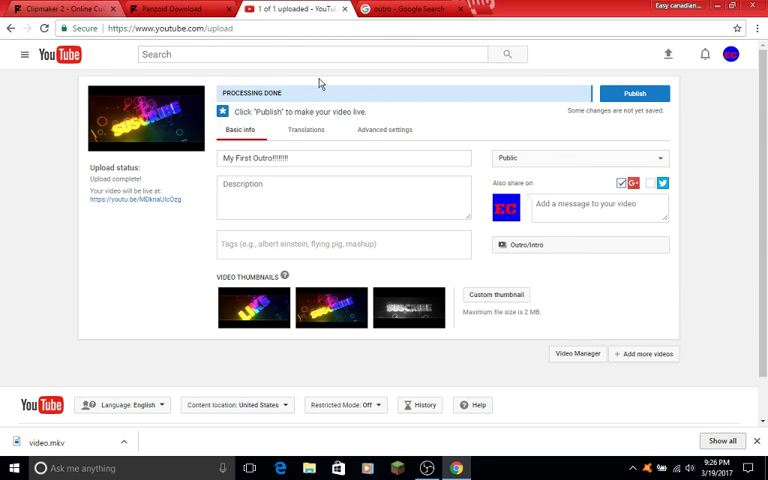
- Publish the video and open 'My First Outro!!!!!!!' from Creator Studio's video list
left_click(634, 93)
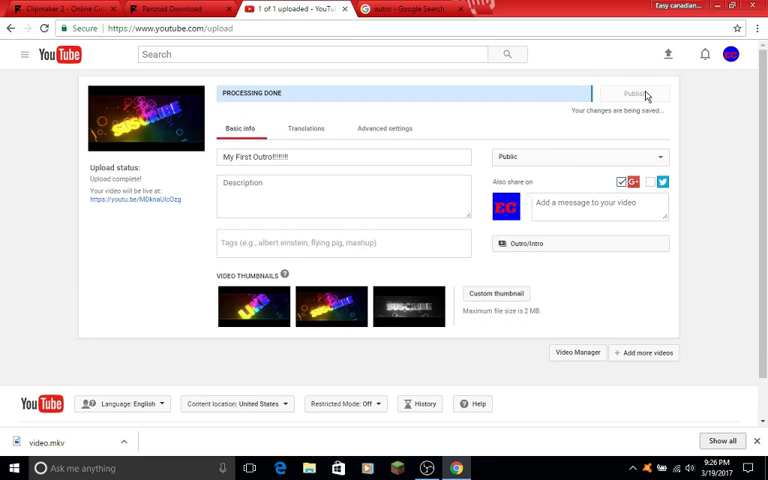
left_click(635, 93)
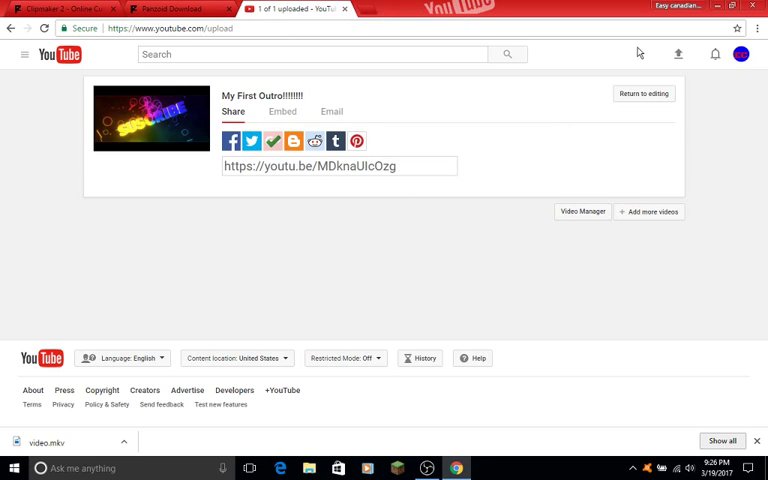
left_click(740, 54)
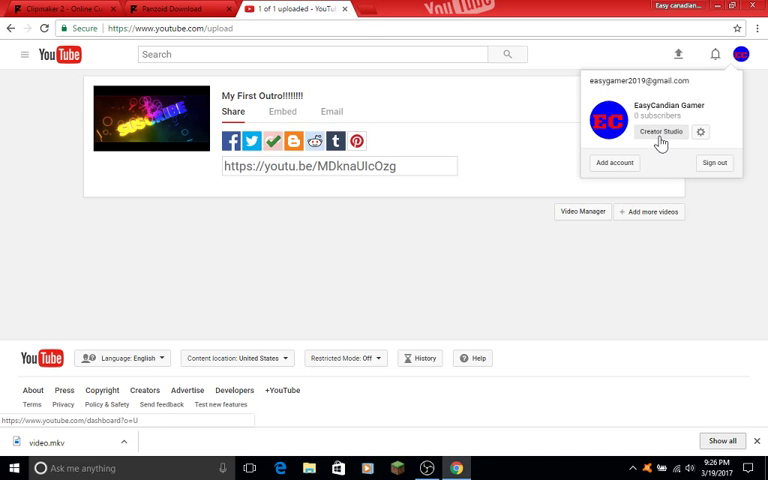
left_click(660, 131)
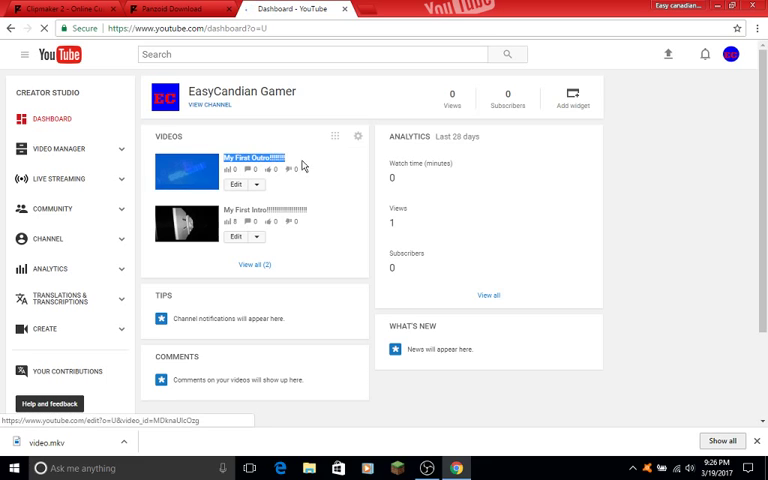
left_click(248, 158)
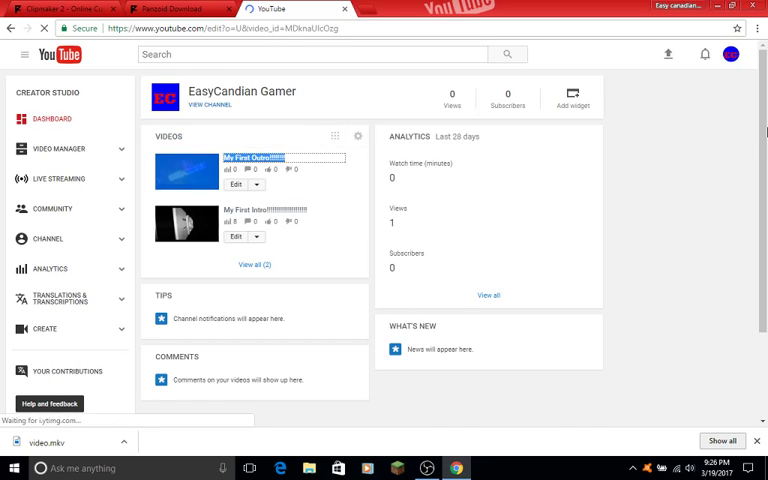